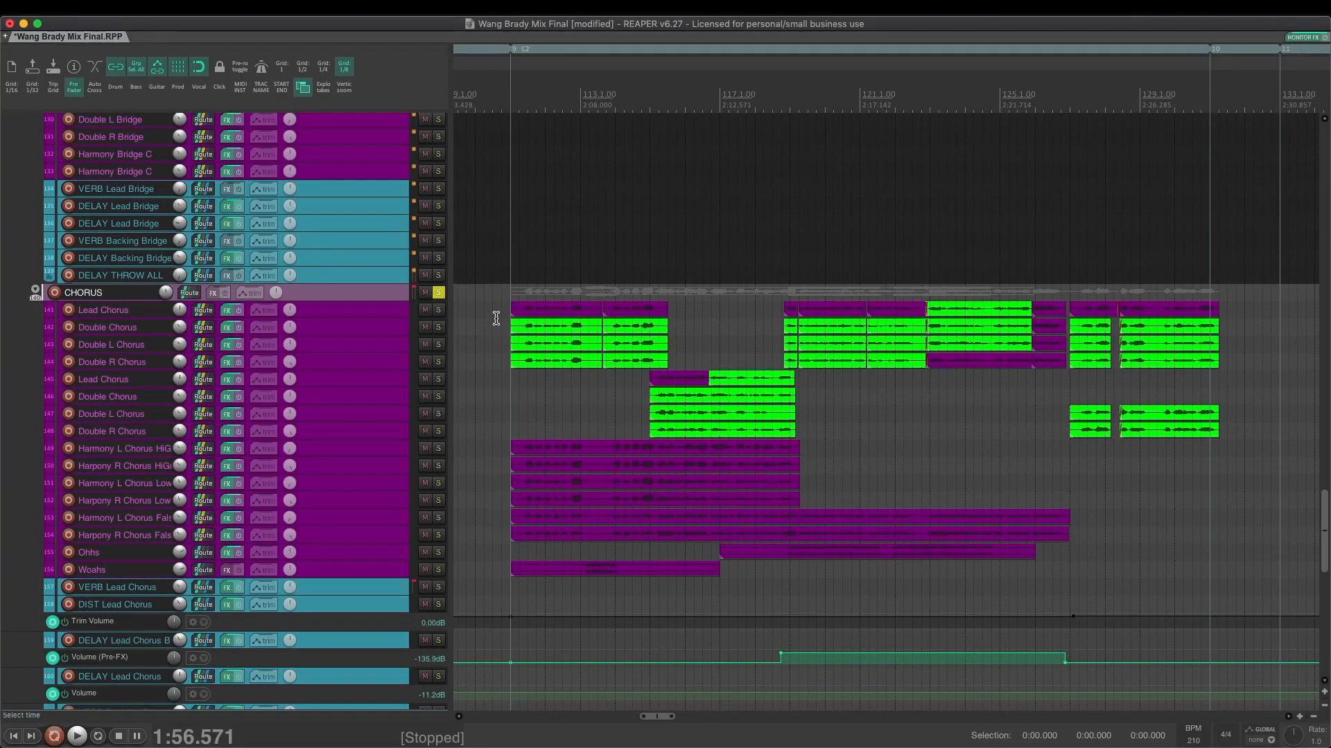
mouse_move(500, 275)
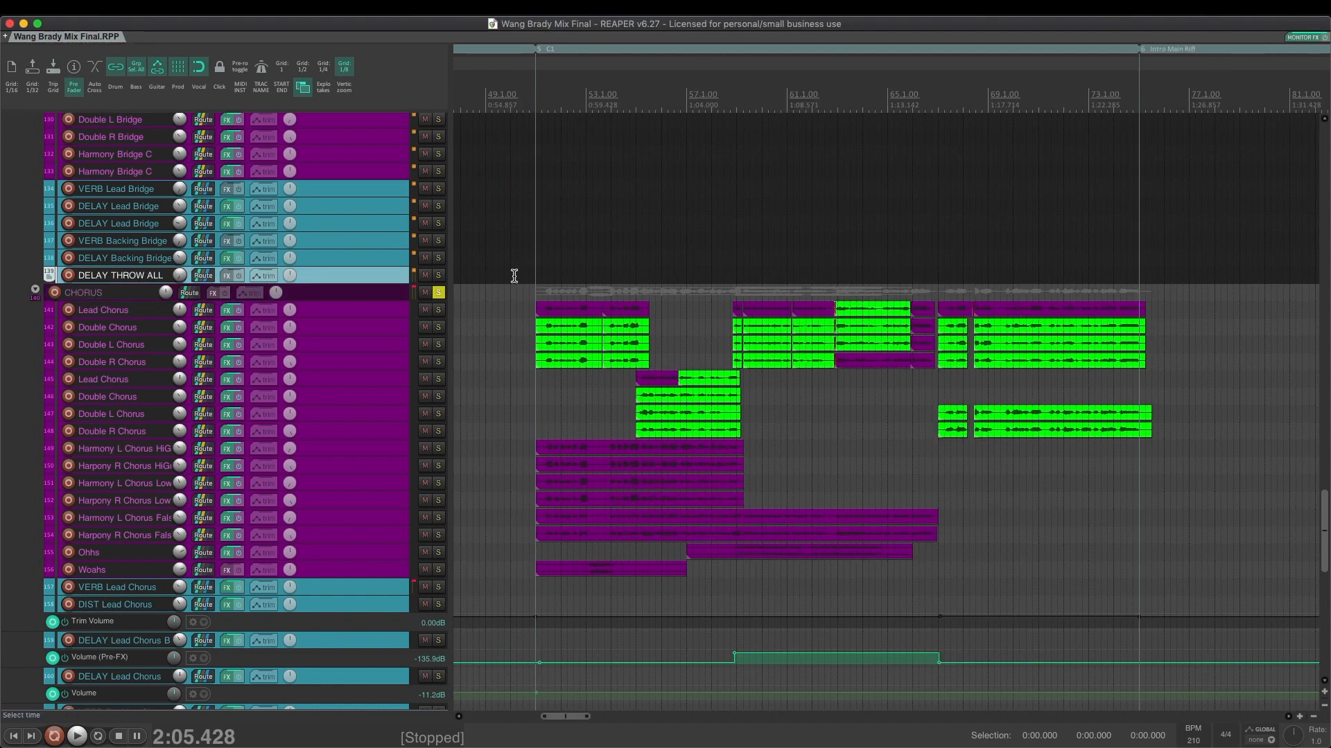
Cue the chorus start, solo the CHORUS folder and mute all non-lead chorus vocals
click(515, 93)
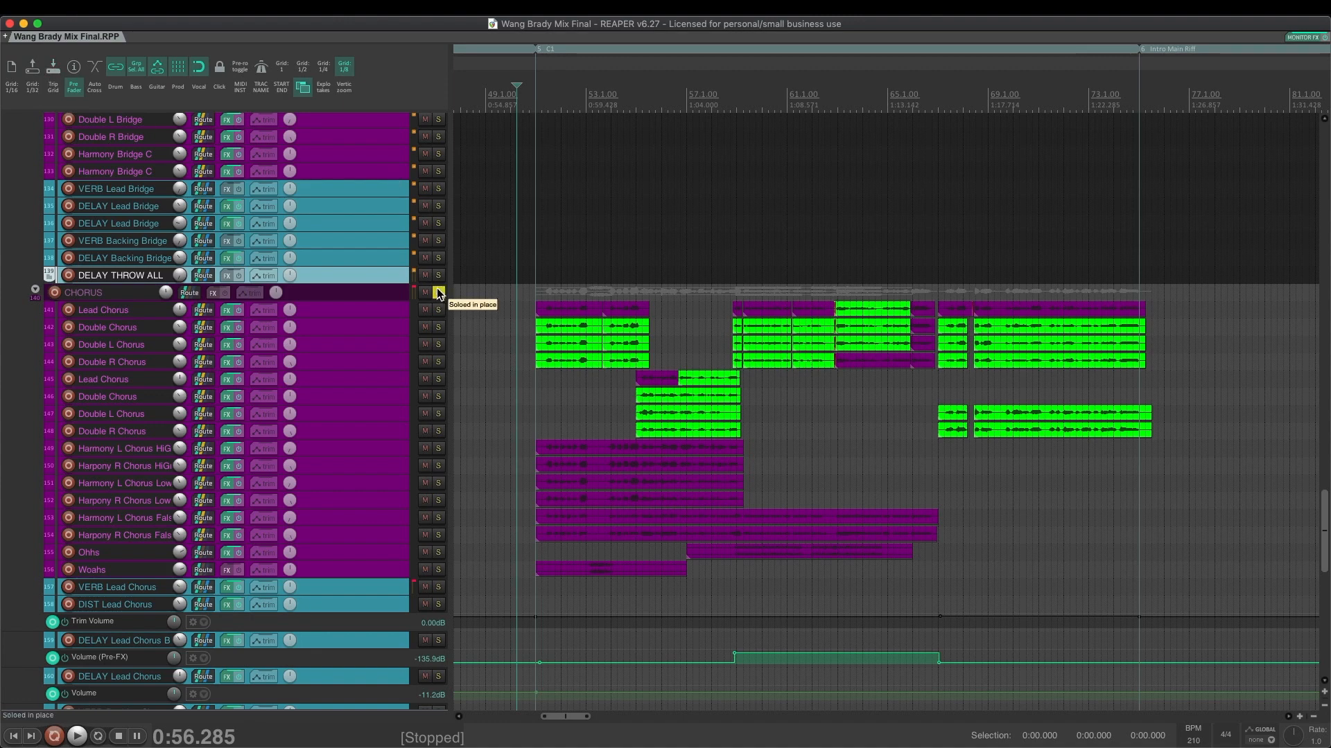
click(438, 293)
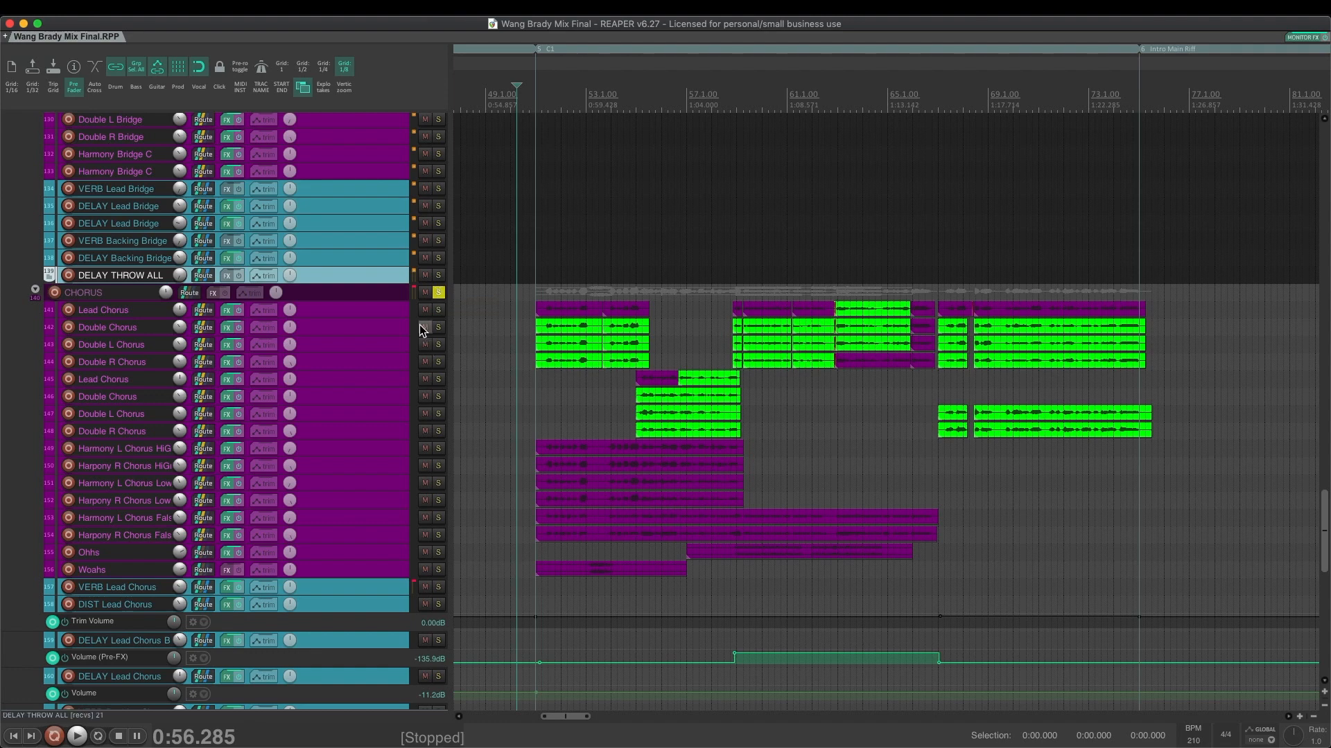
click(106, 327)
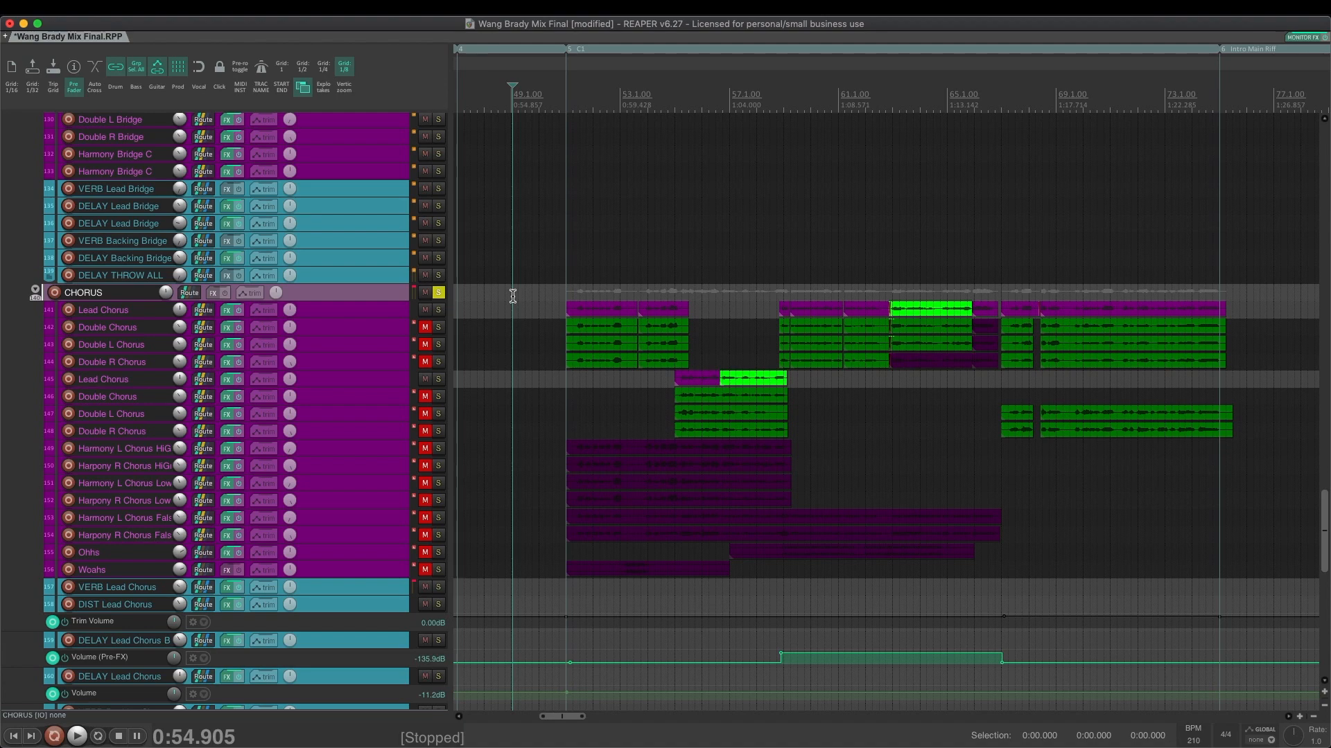
Play back the two Lead Chorus tracks on their own
click(75, 736)
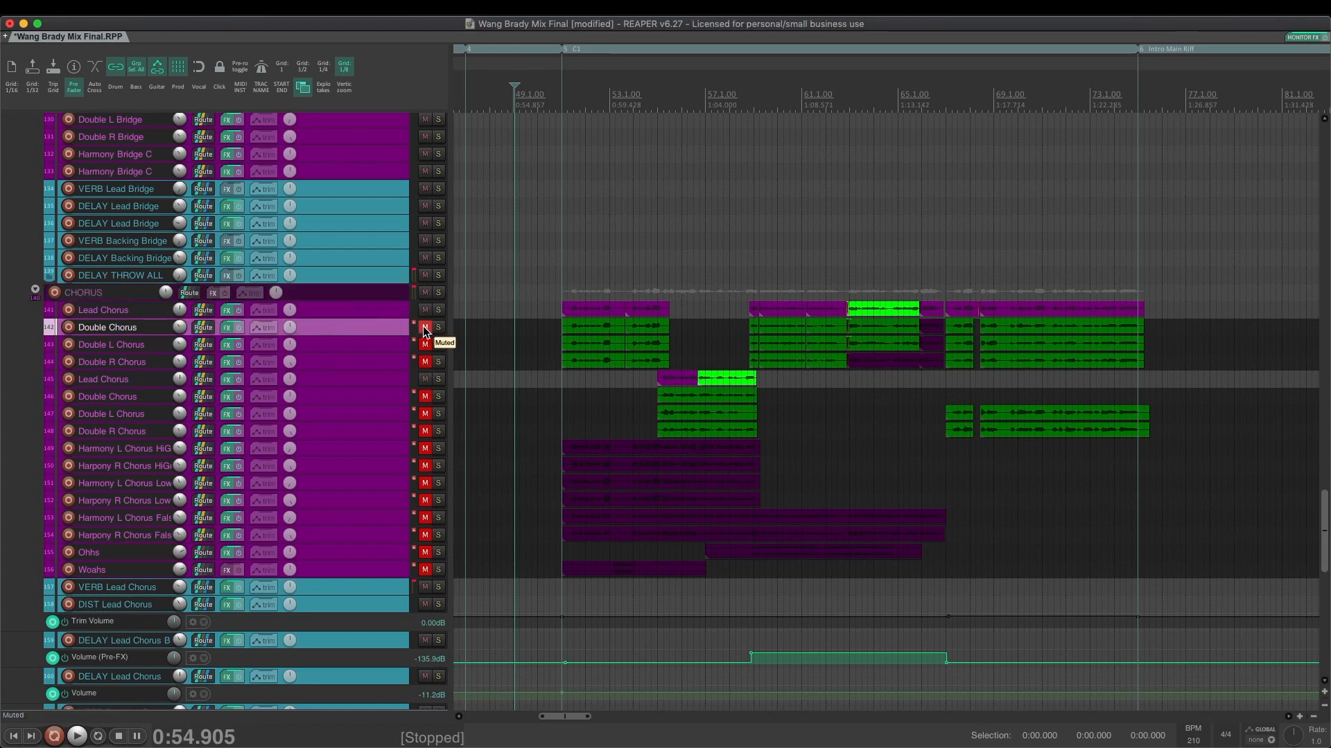
Unmute the Double Chorus tracks and play them with the lead vocal
click(426, 327)
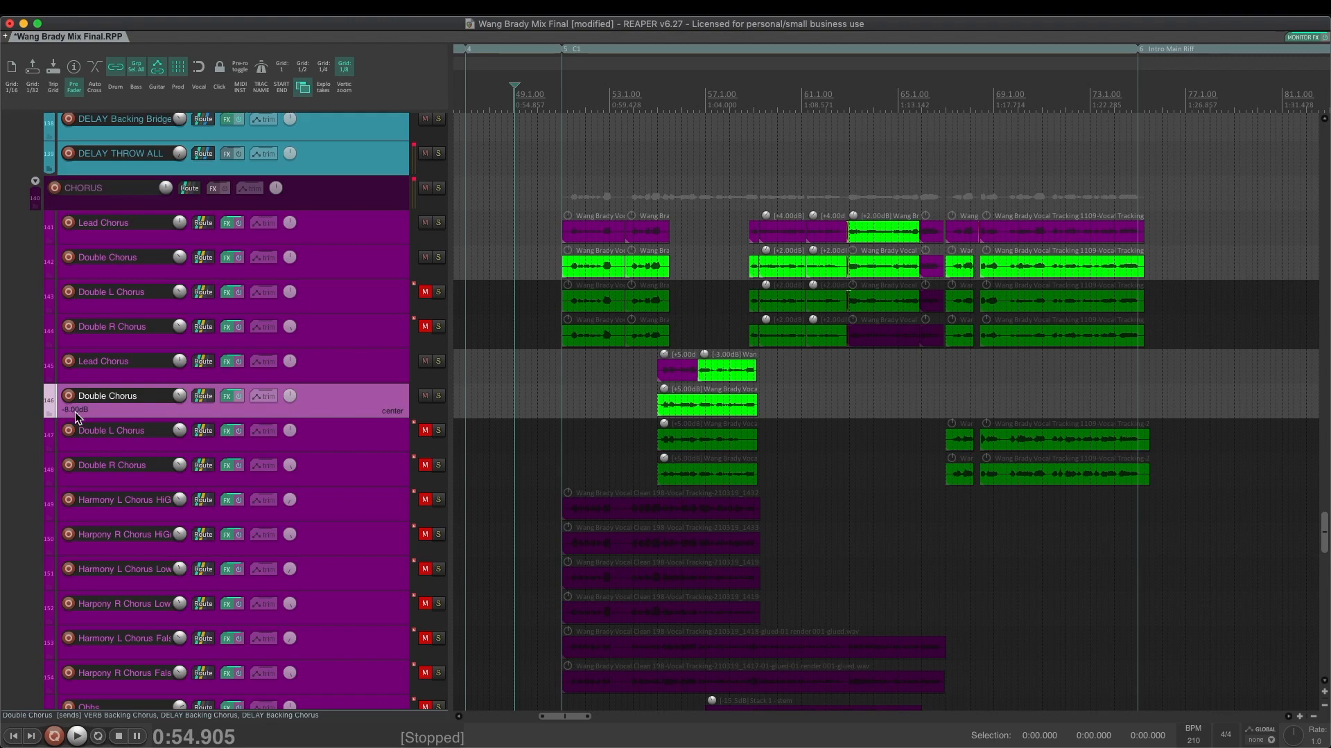
scroll(down, 3)
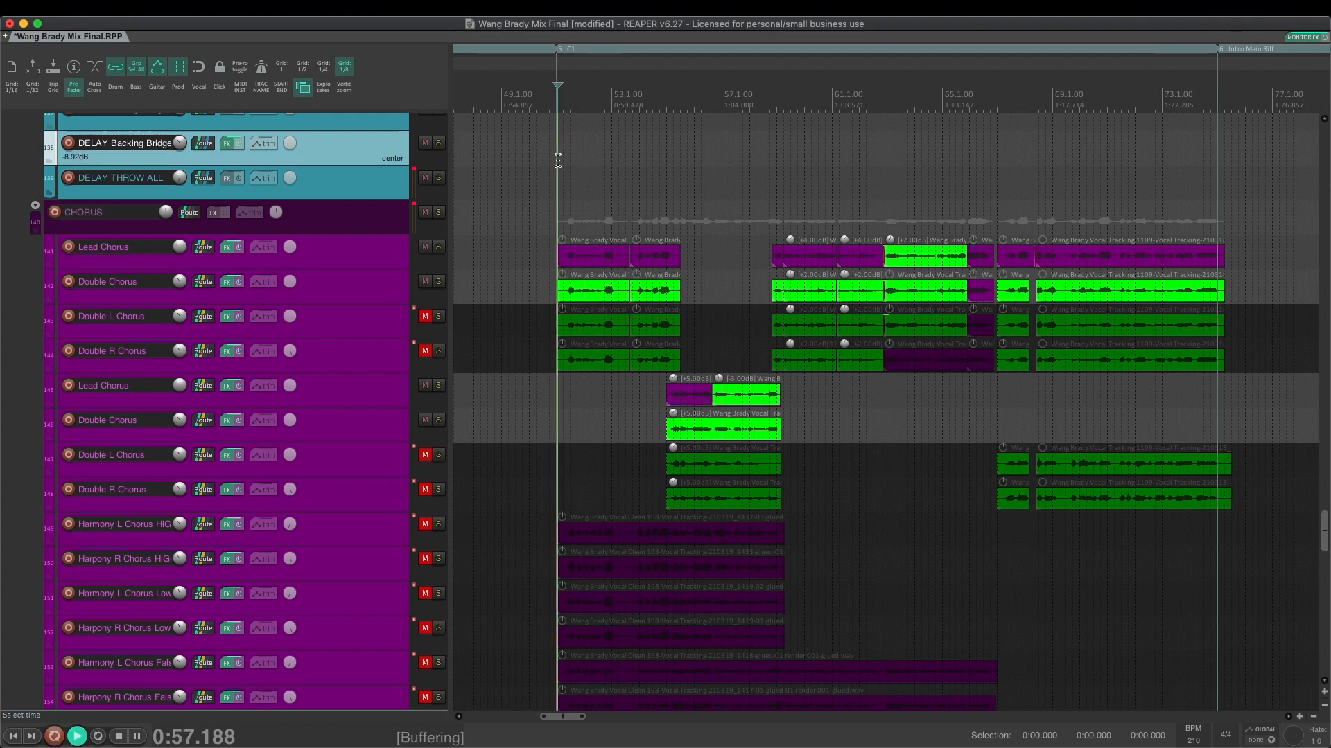
click(76, 735)
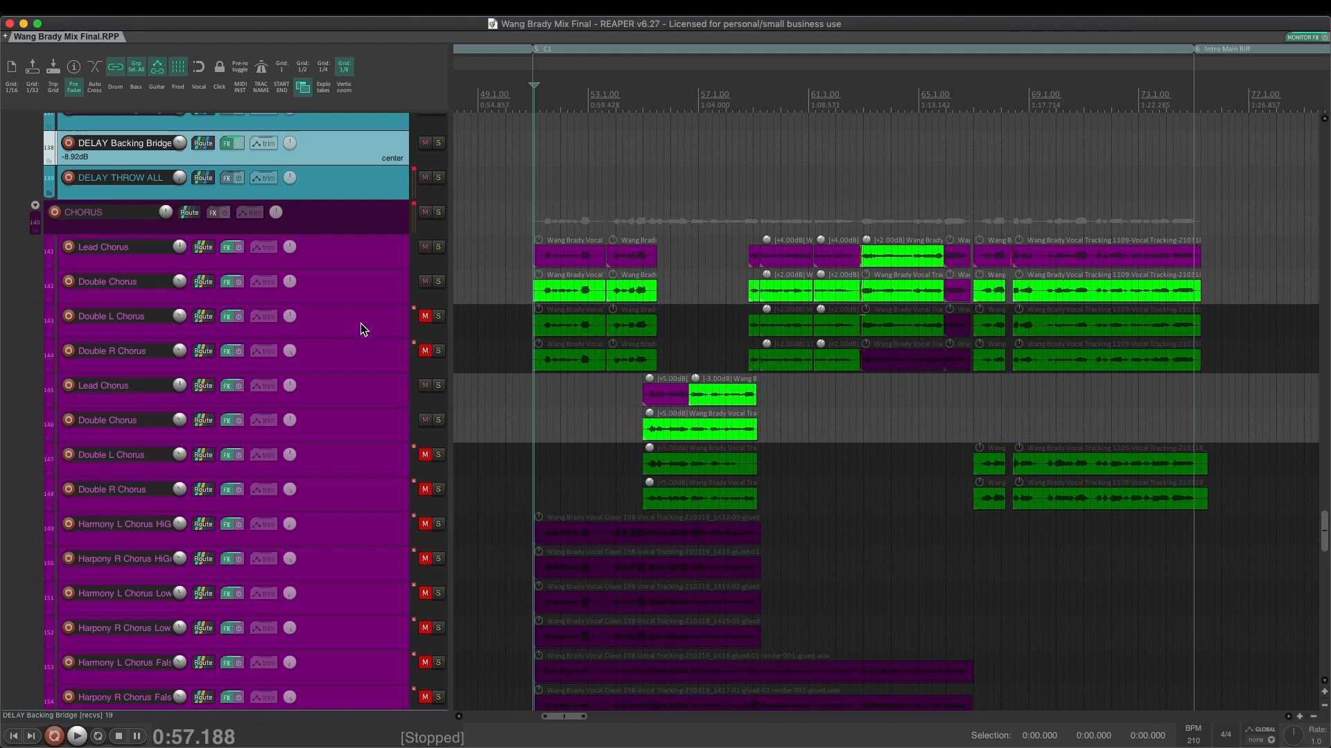
Unmute all Double L and Double R Chorus tracks
click(424, 350)
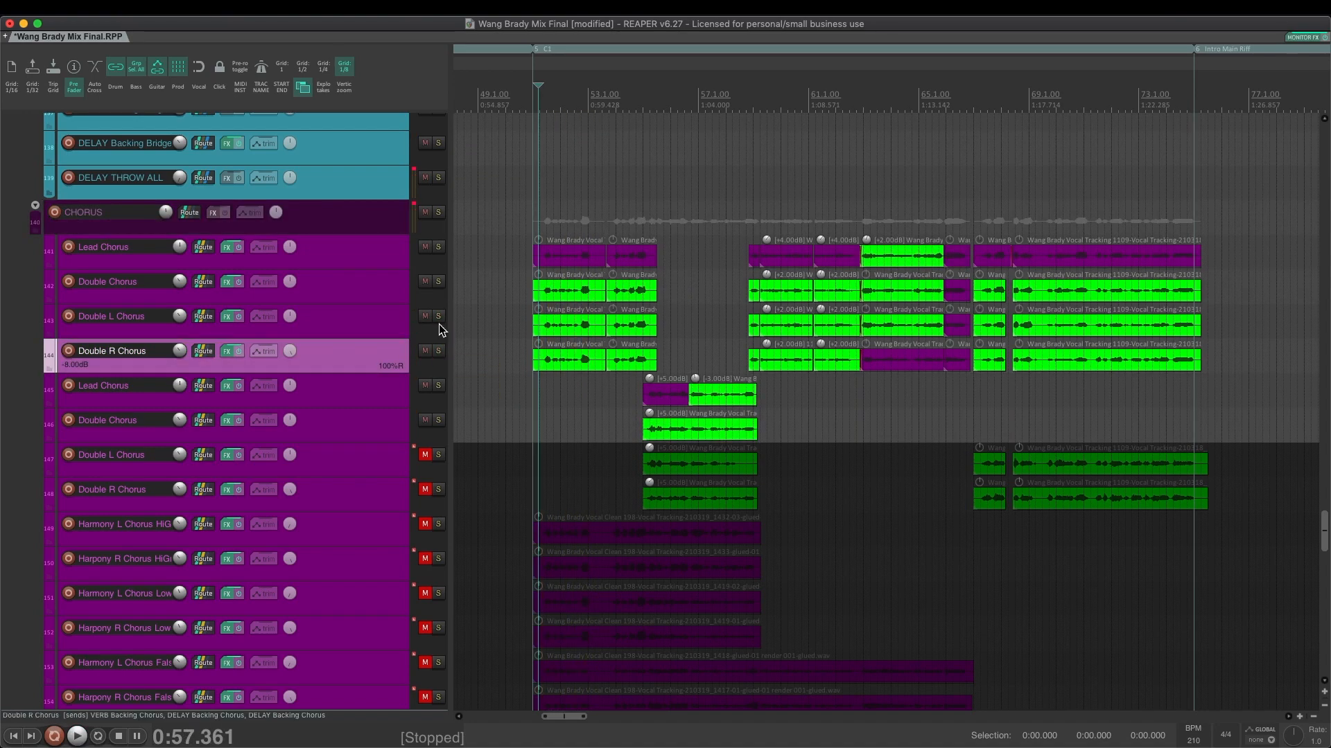
click(424, 455)
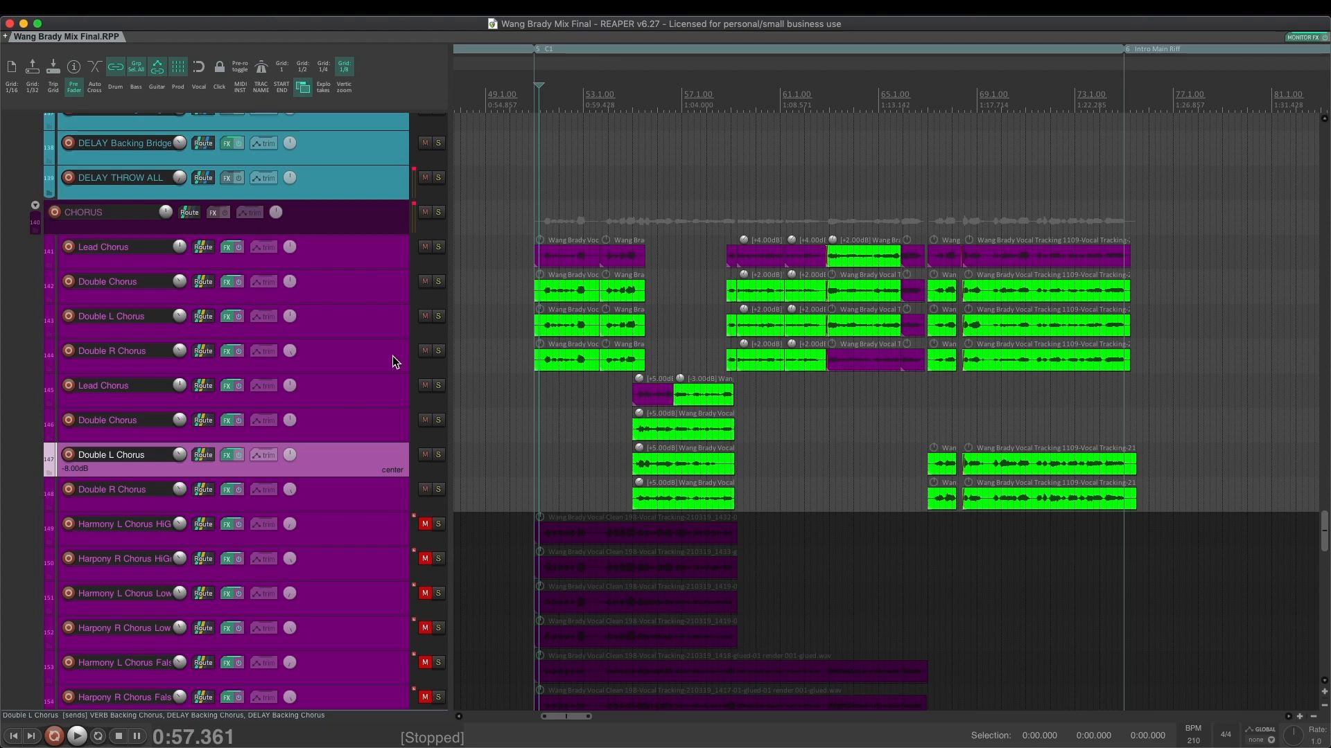
scroll(down, 3)
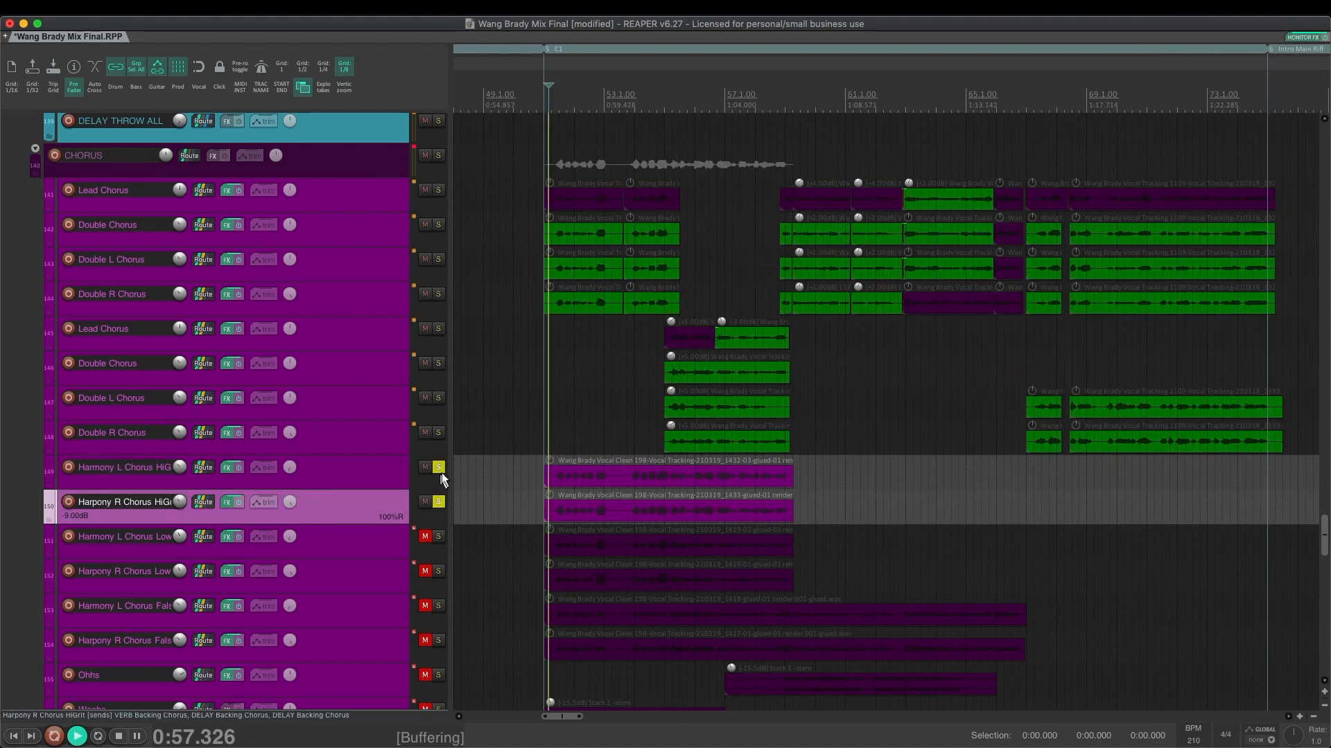
Stop the high-harmony playback and scroll down the chorus tracks
click(439, 501)
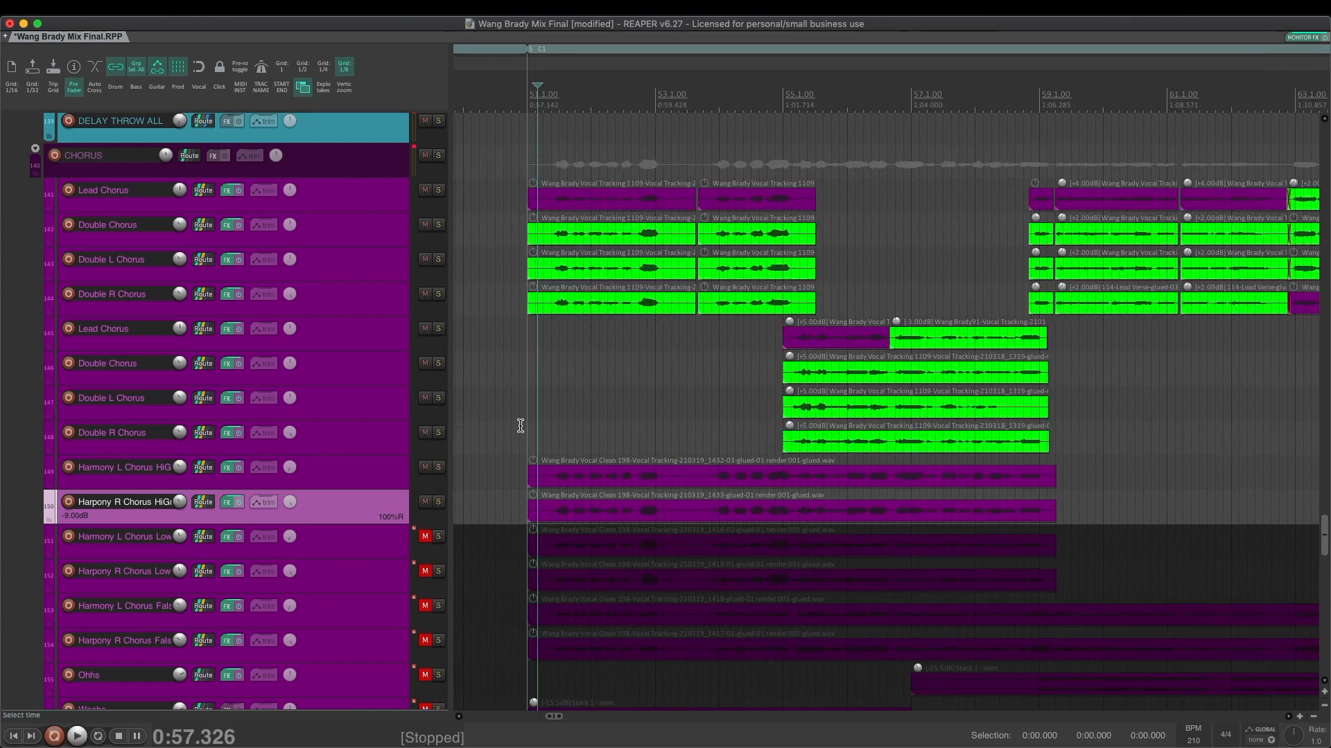
scroll(down, 3)
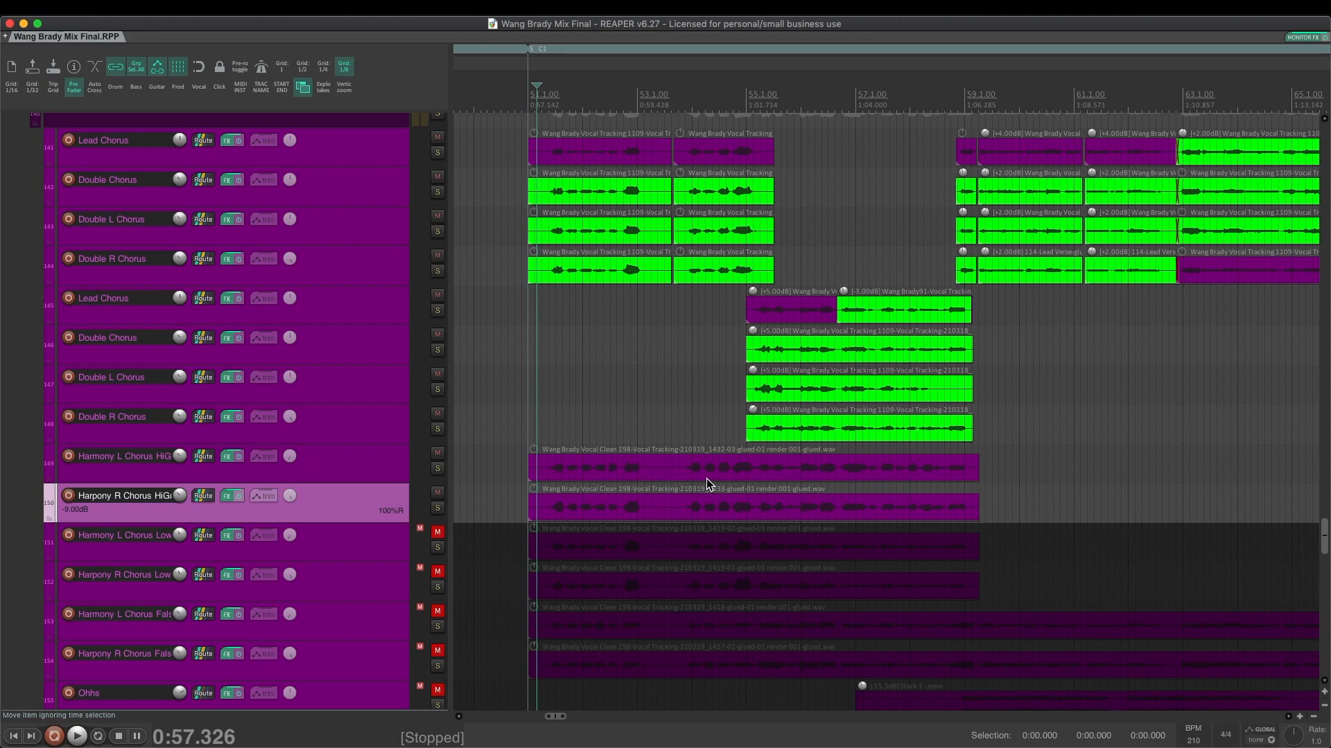
mouse_move(433, 472)
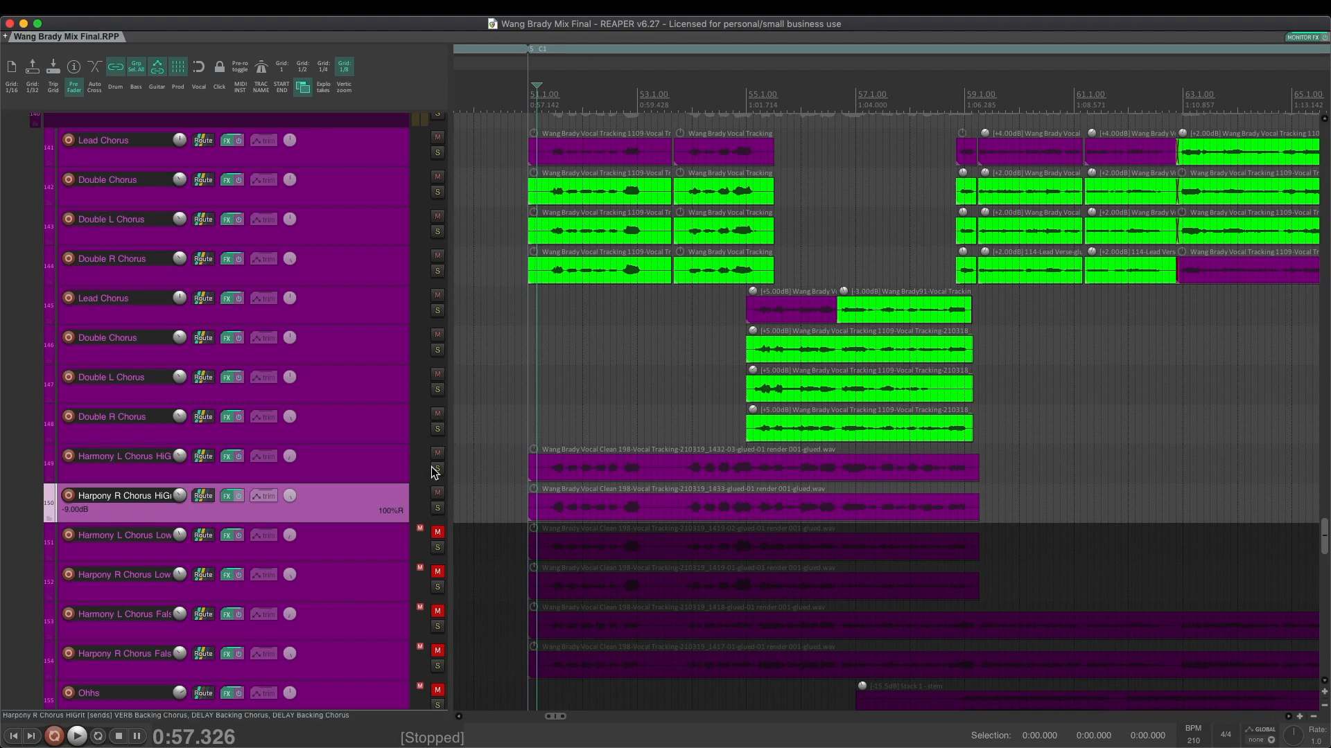
mouse_move(454, 504)
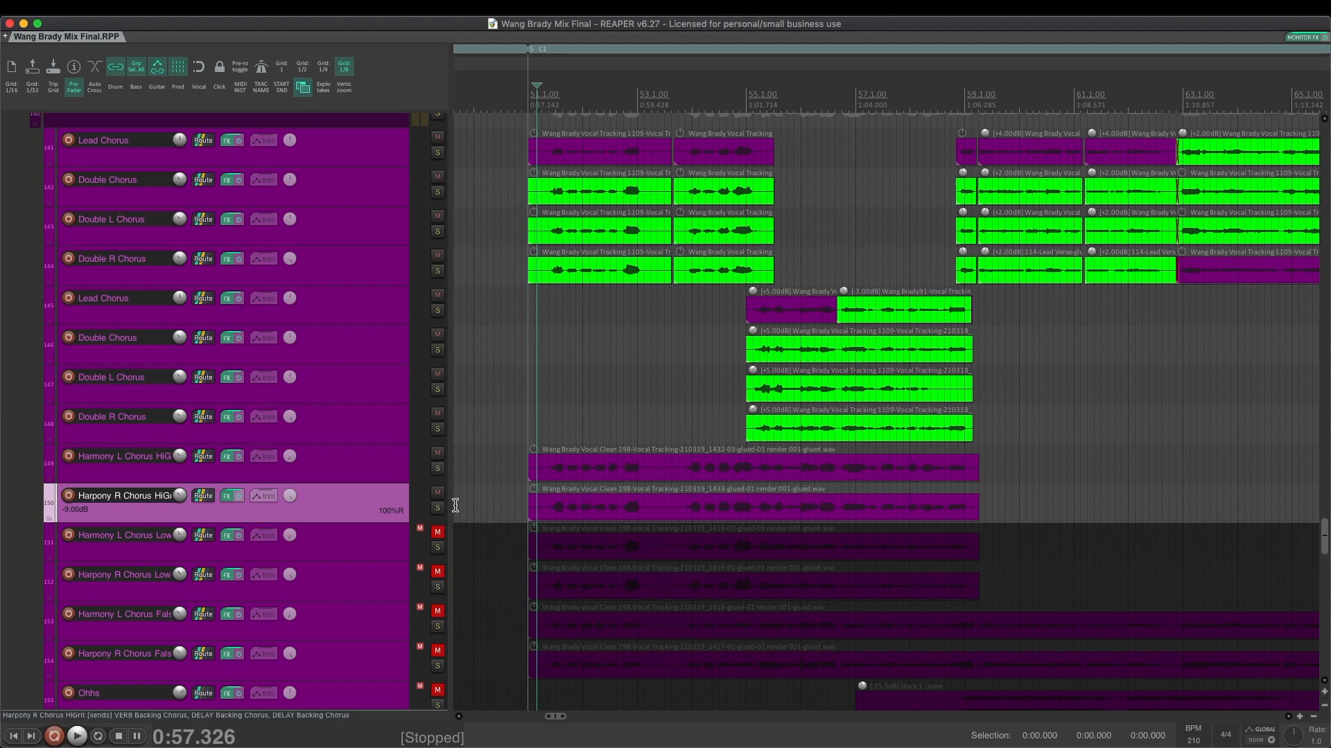
mouse_move(436, 492)
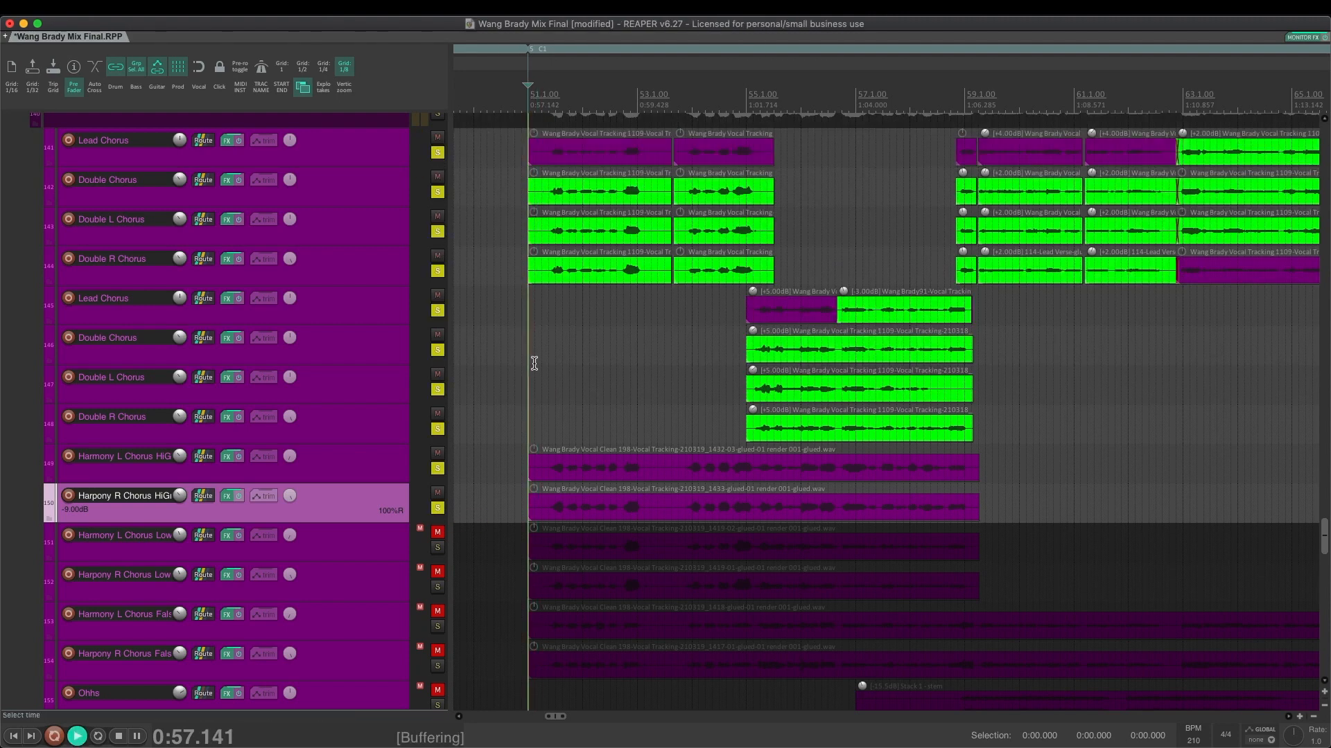
click(75, 734)
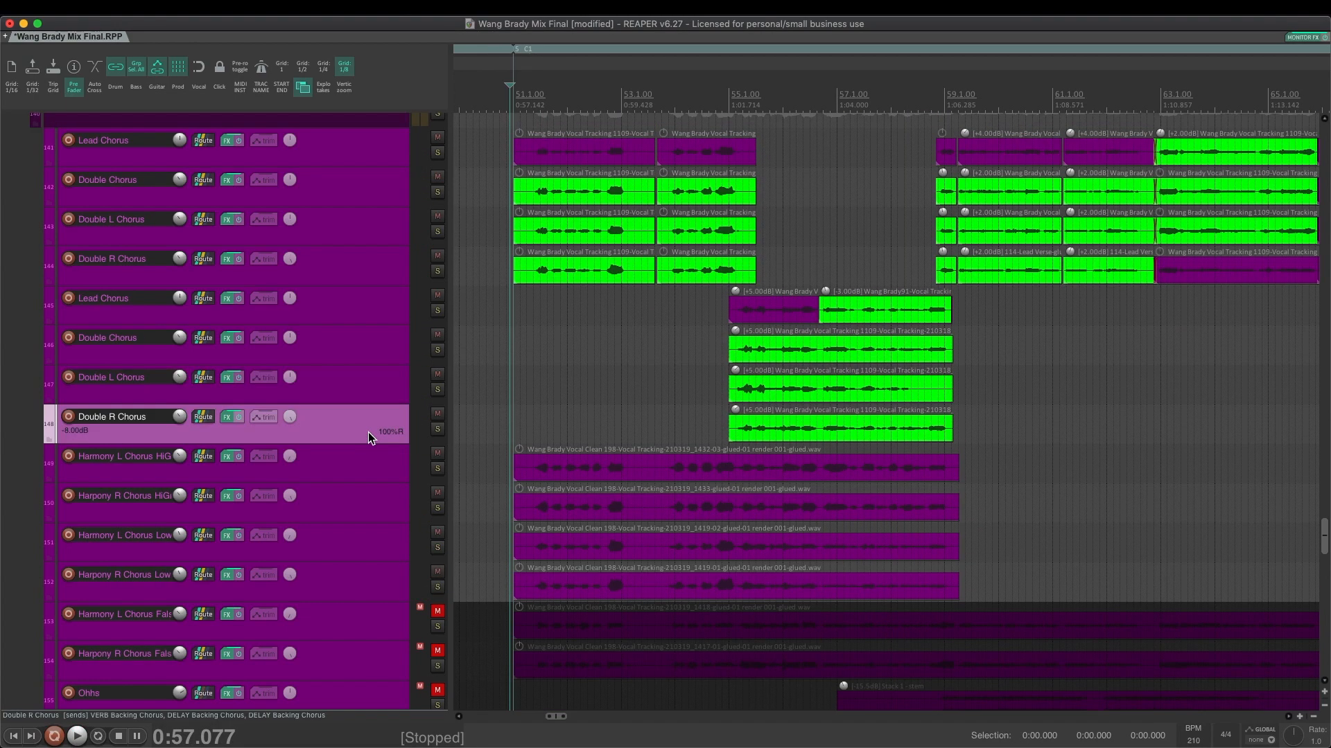
mouse_move(804, 299)
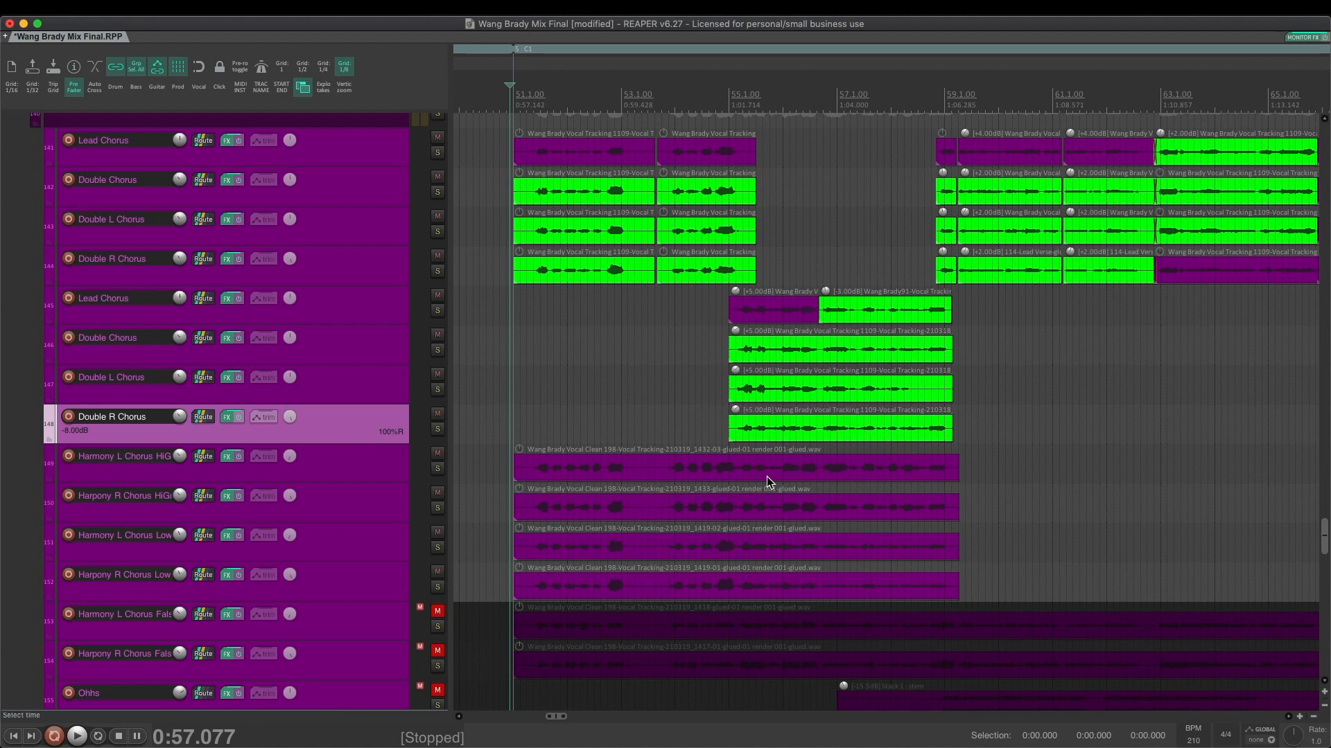
mouse_move(513, 316)
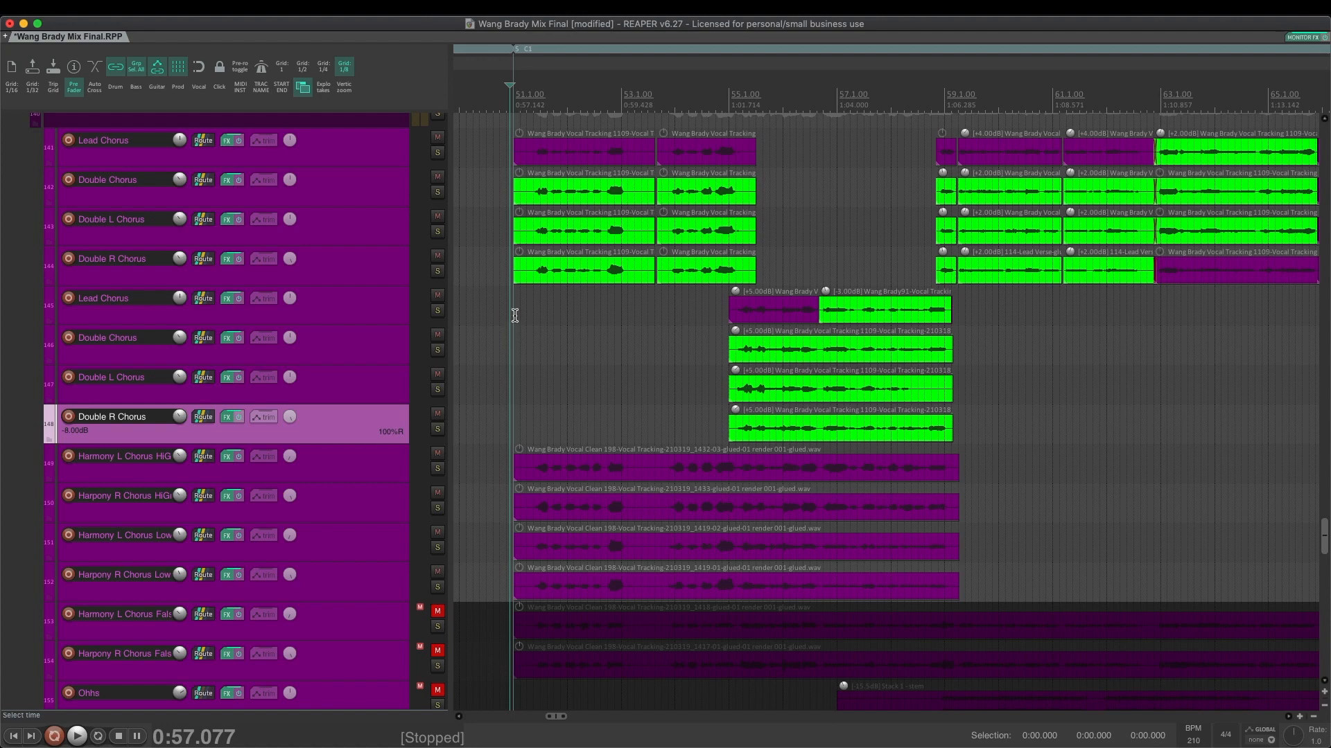
click(101, 298)
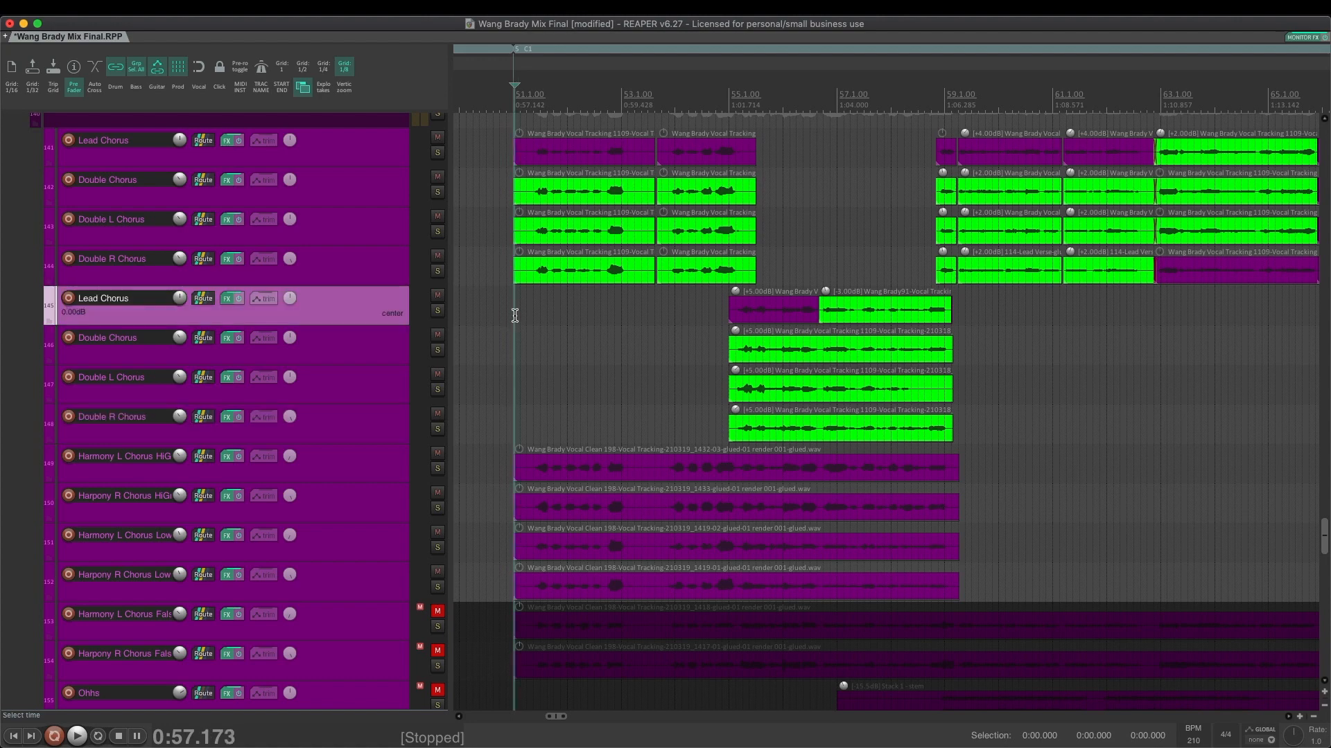
mouse_move(474, 502)
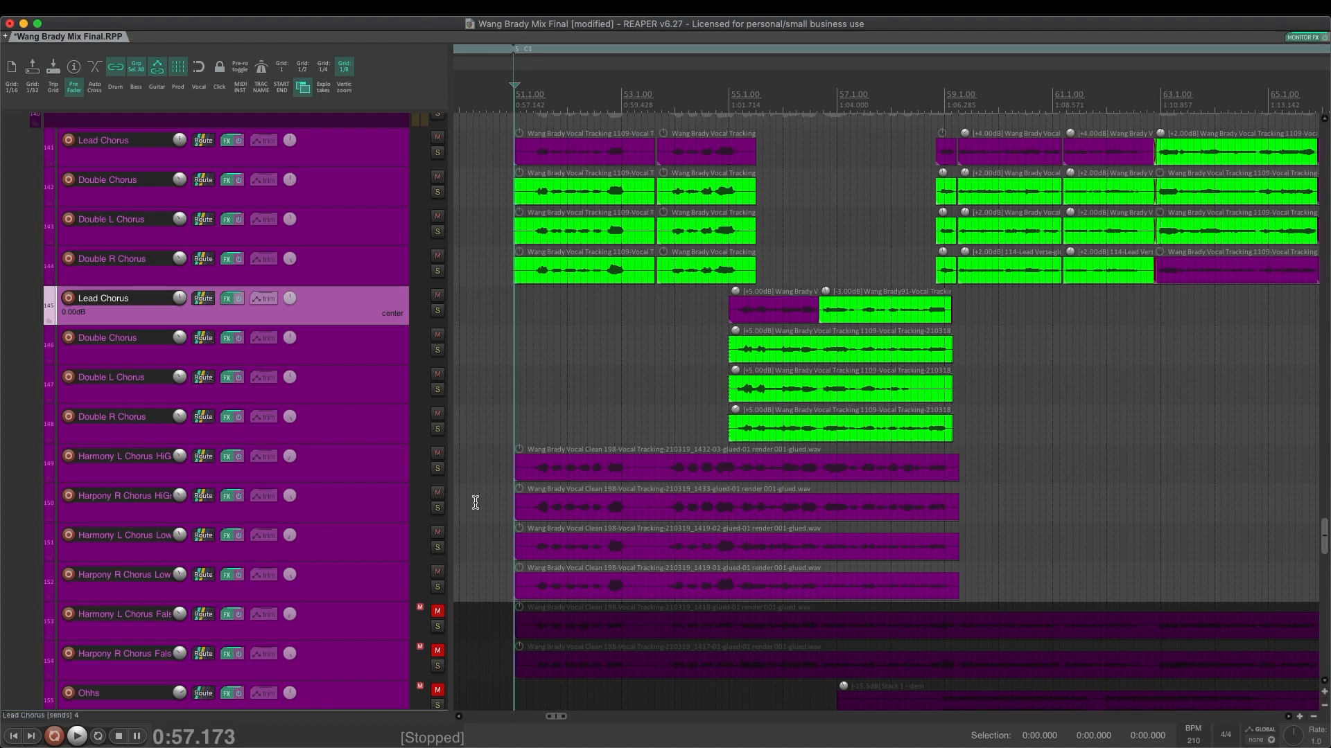
mouse_move(431, 592)
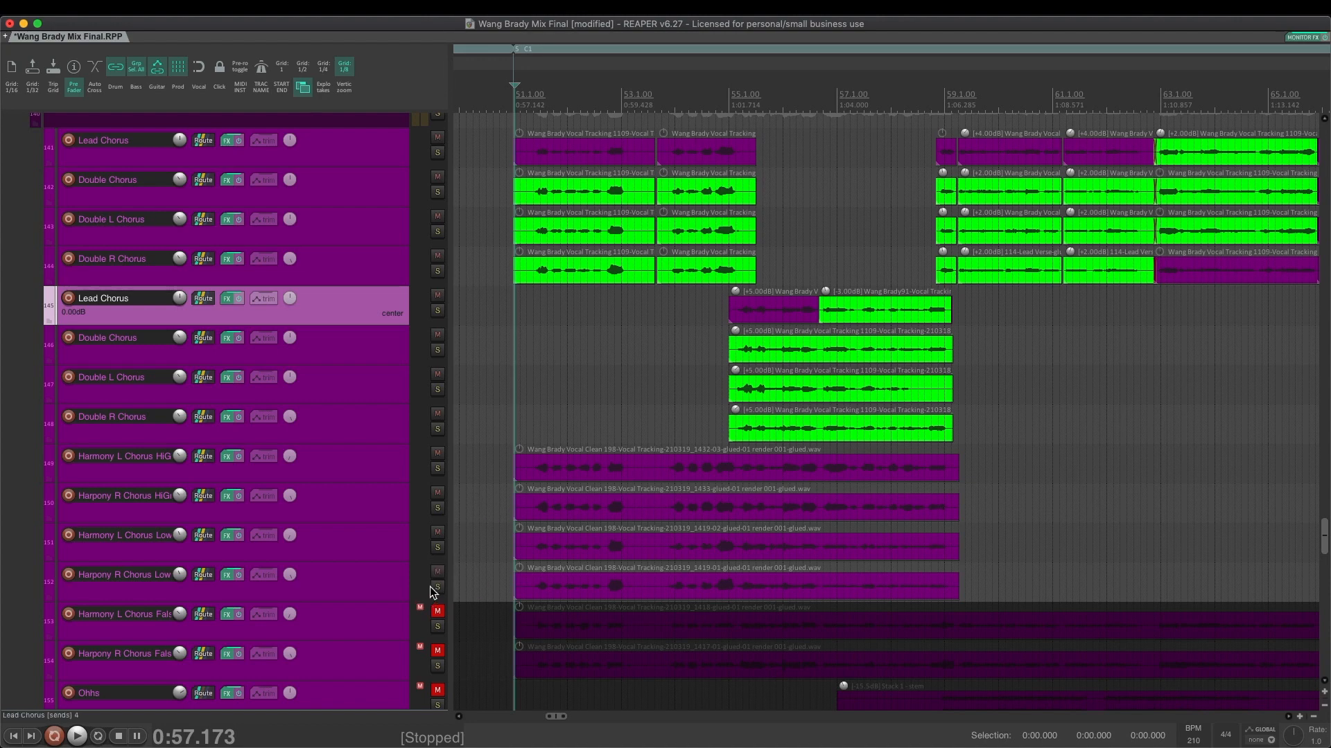
click(123, 573)
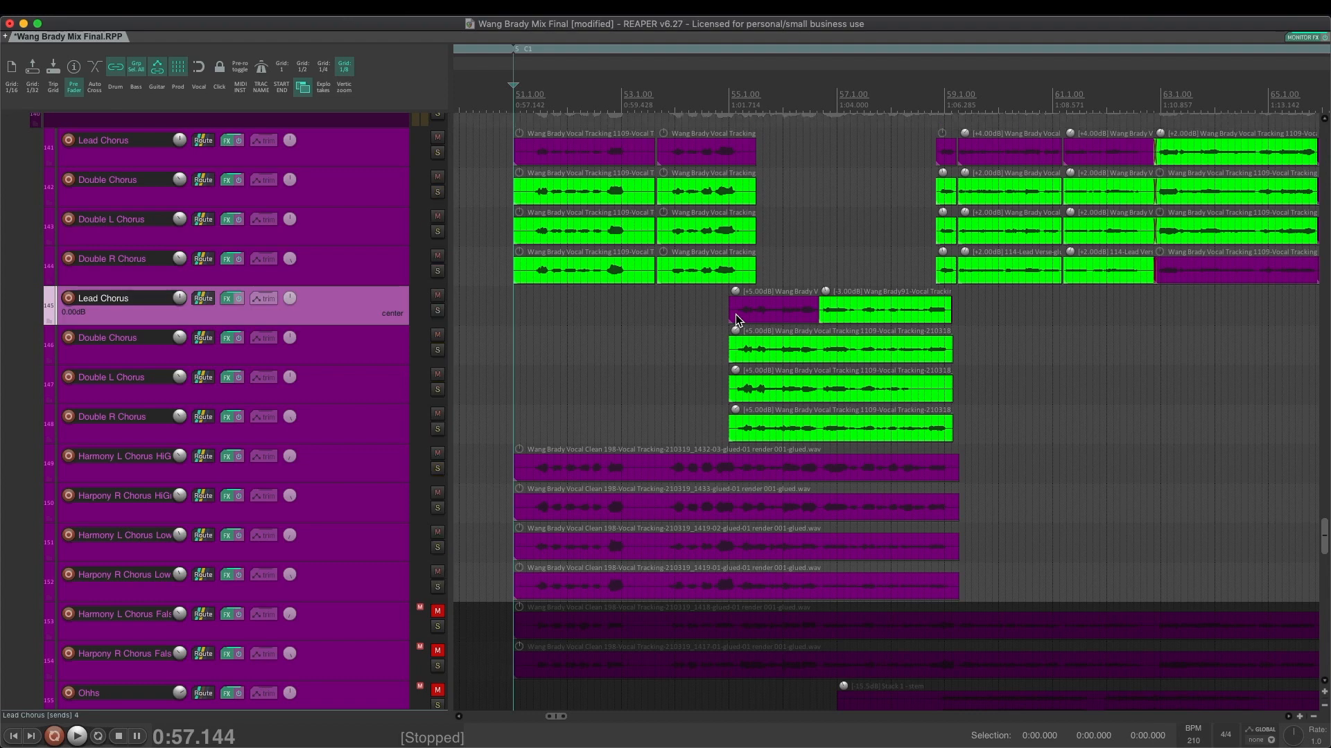
Take the Harmony L/R Chorus Falsetto tracks out of solo
scroll(down, 3)
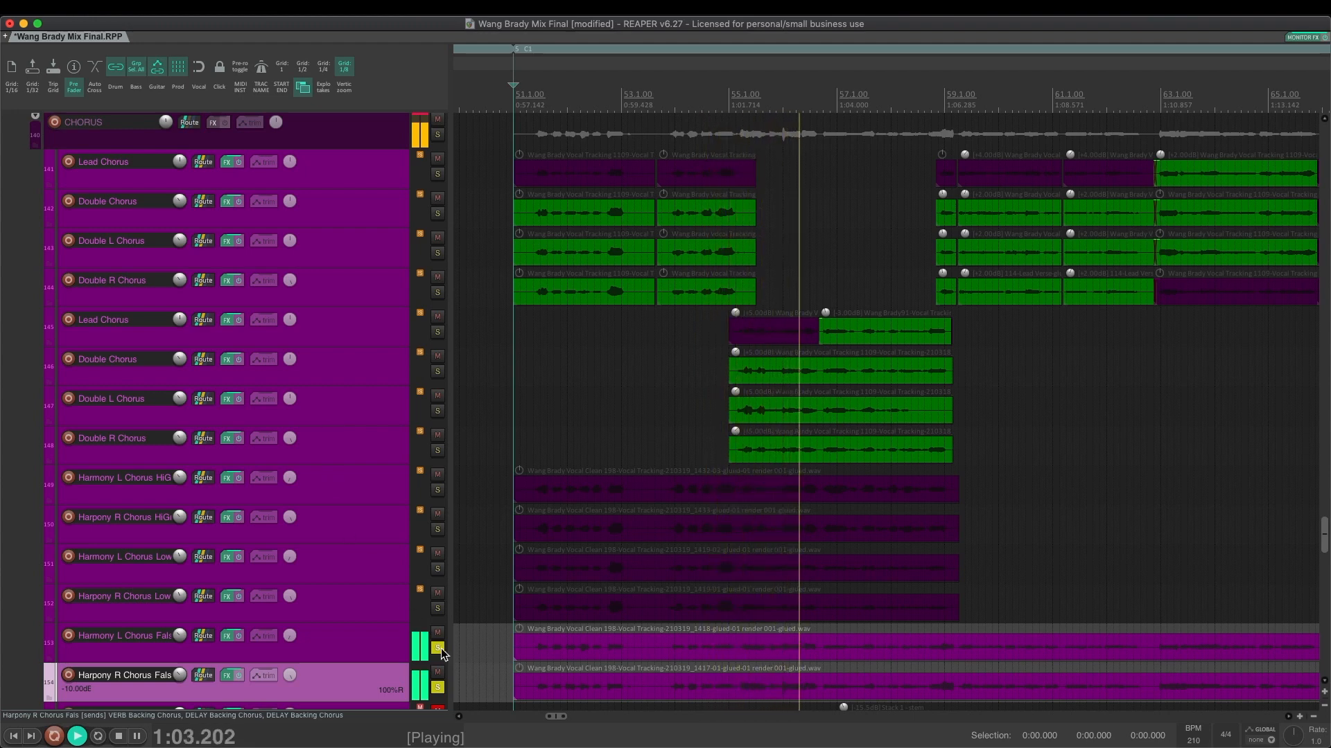
click(435, 688)
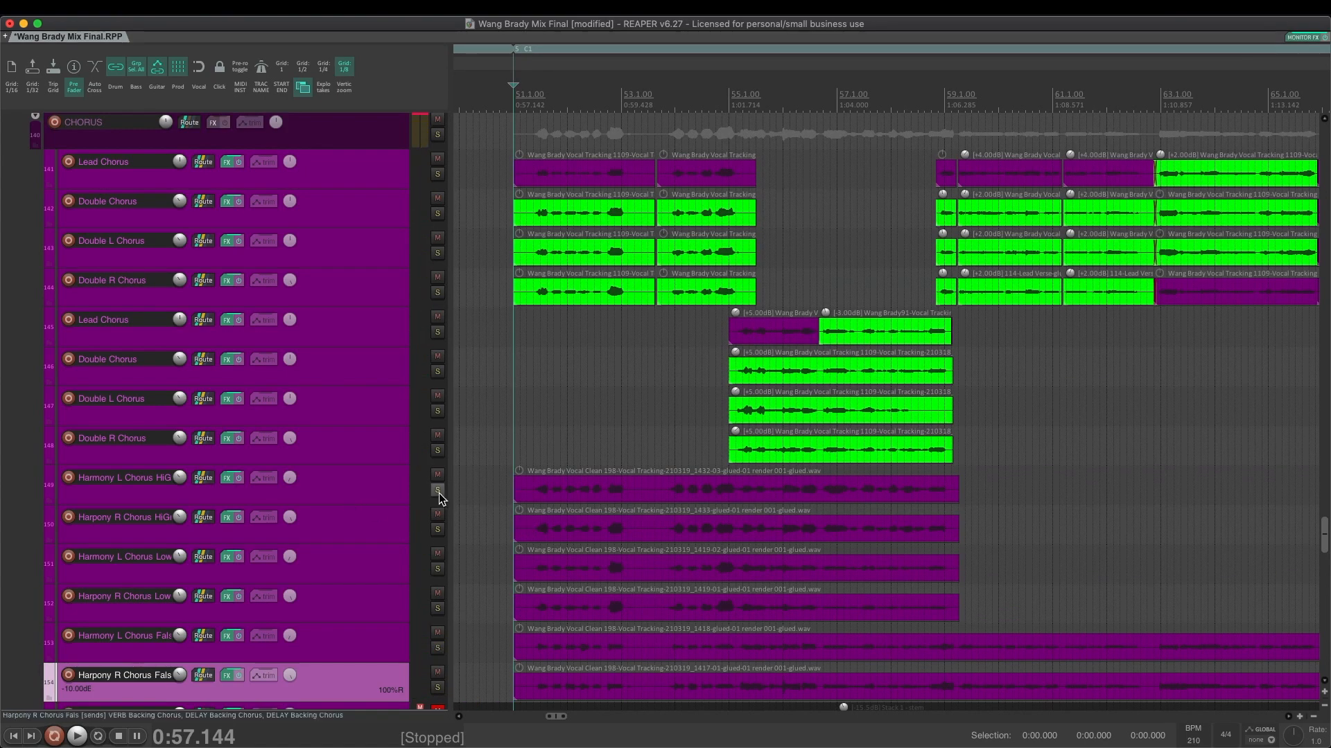
click(123, 517)
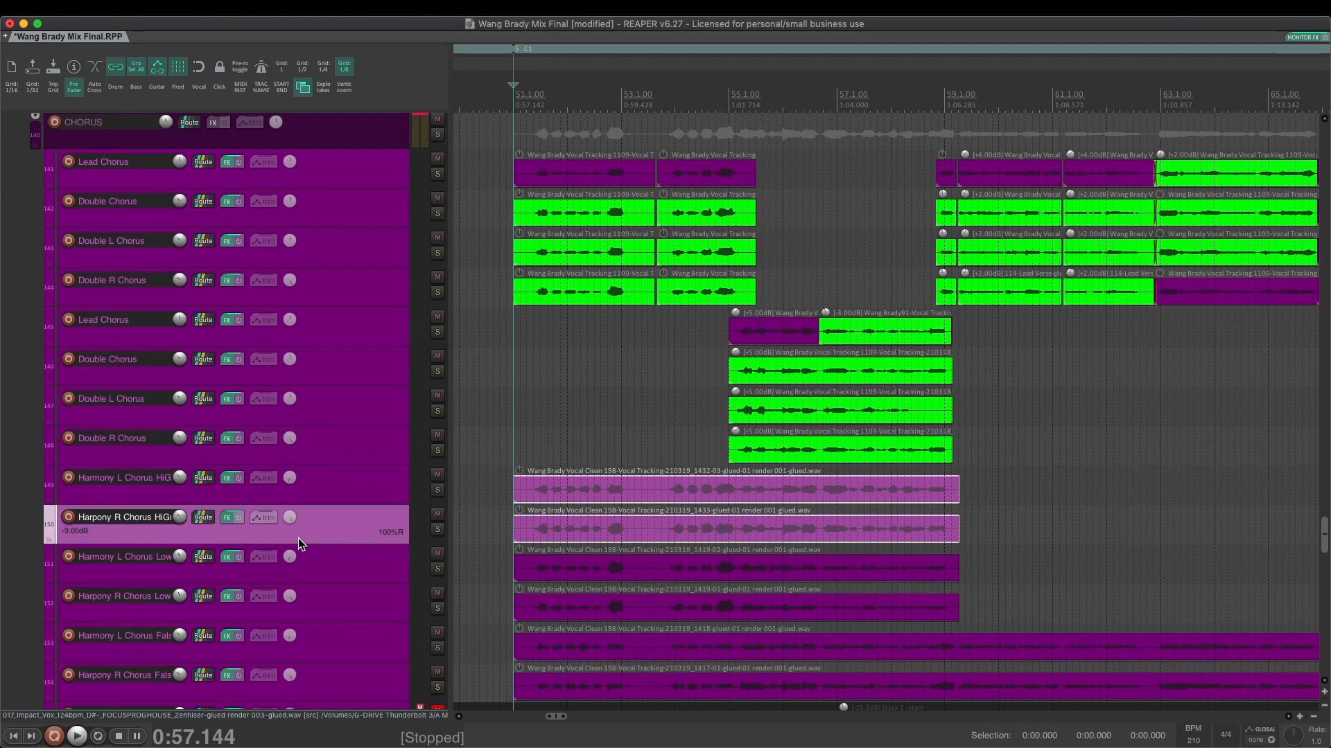
mouse_move(299, 563)
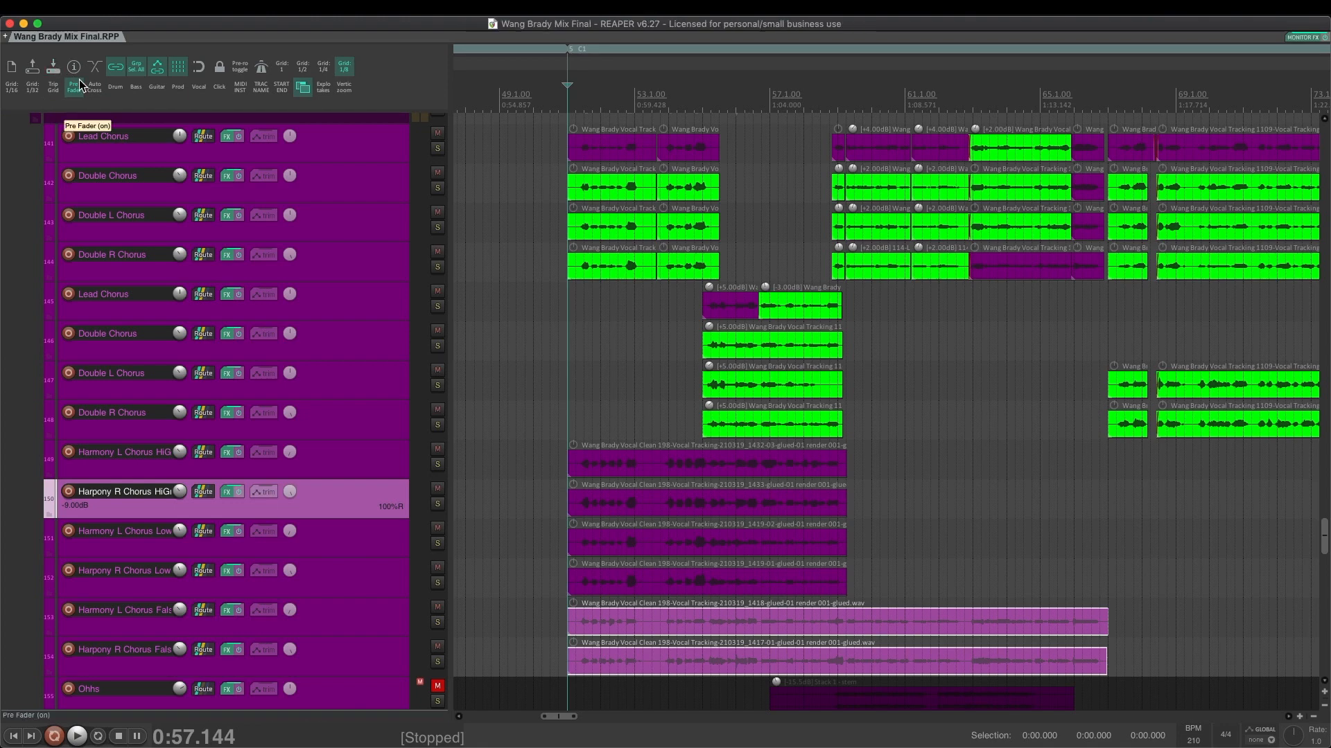
mouse_move(594, 334)
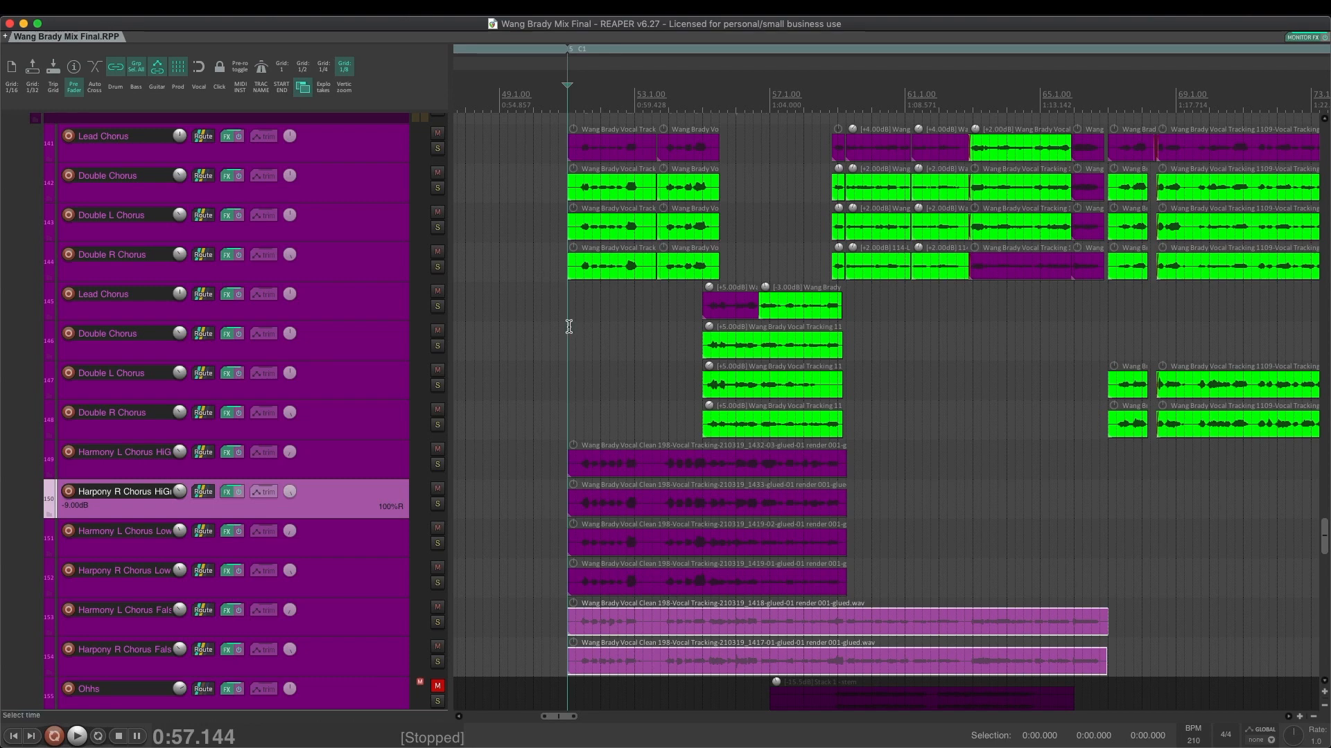
click(123, 333)
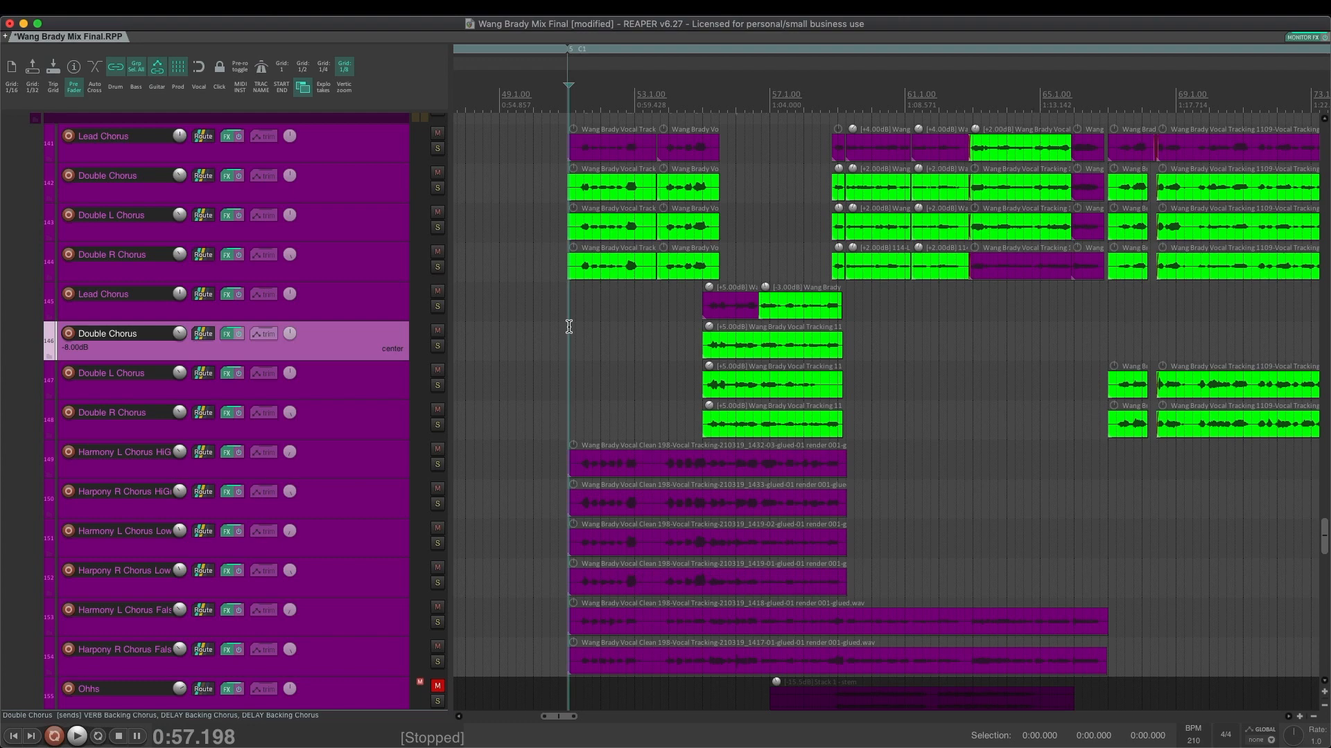
mouse_move(399, 266)
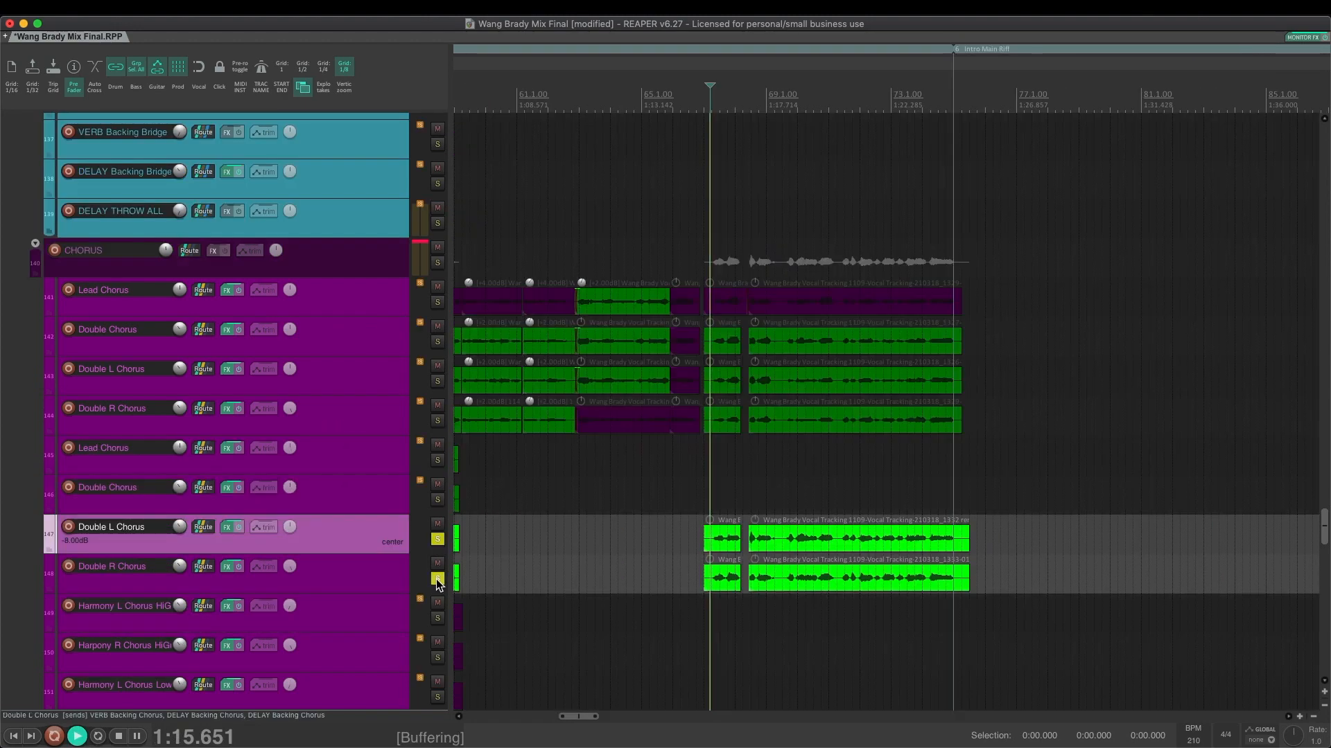
click(437, 579)
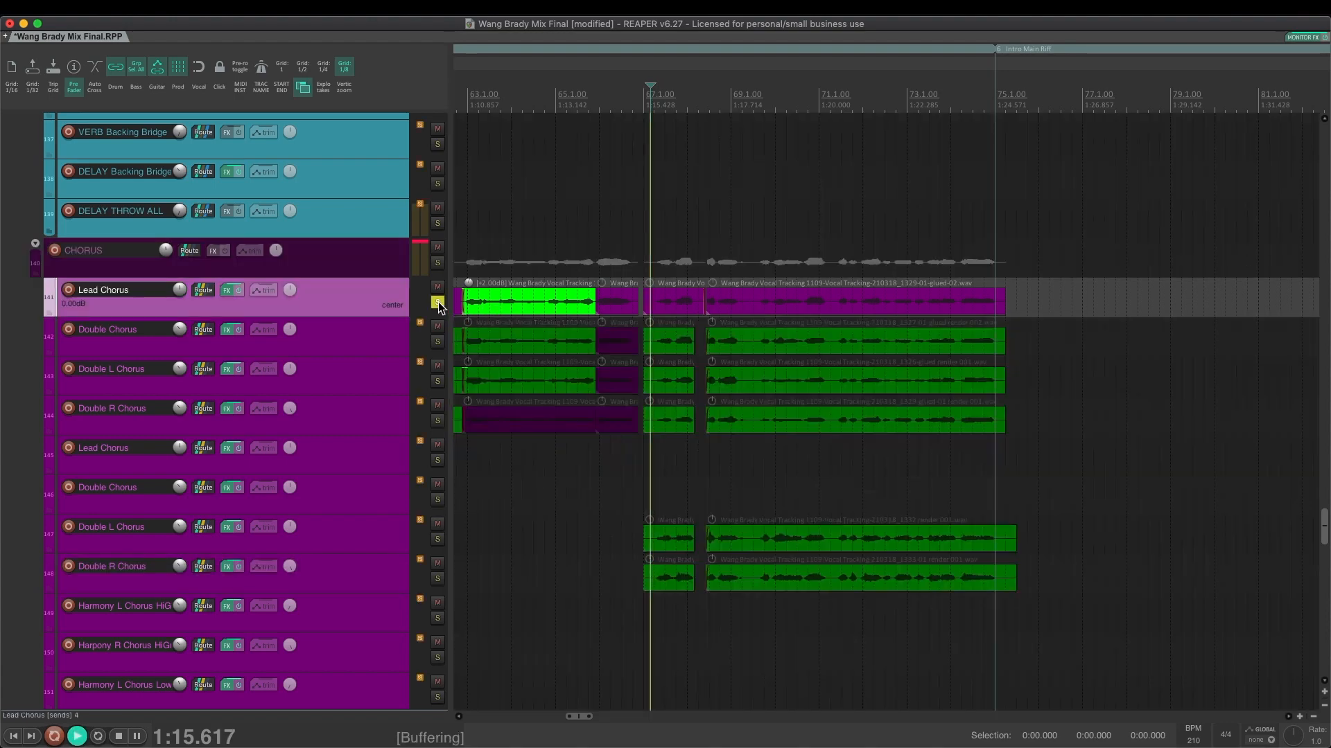
click(75, 736)
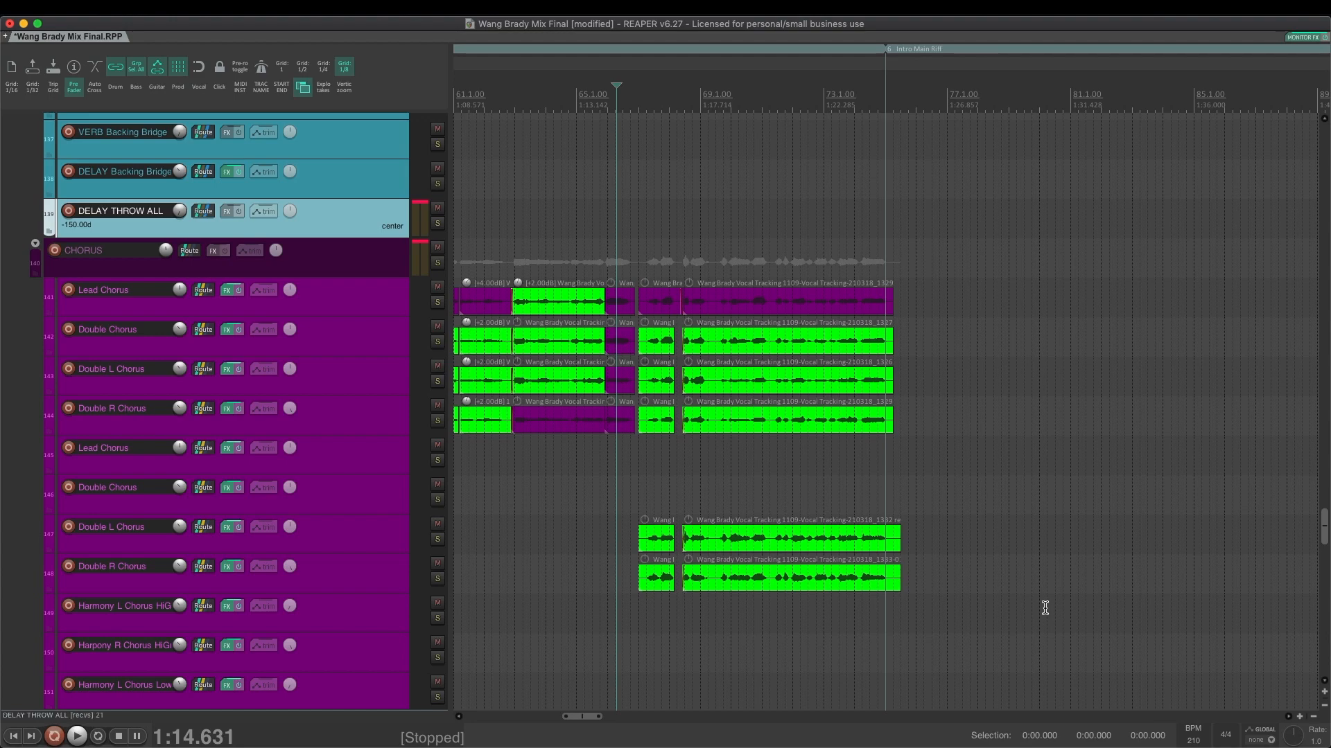
click(75, 736)
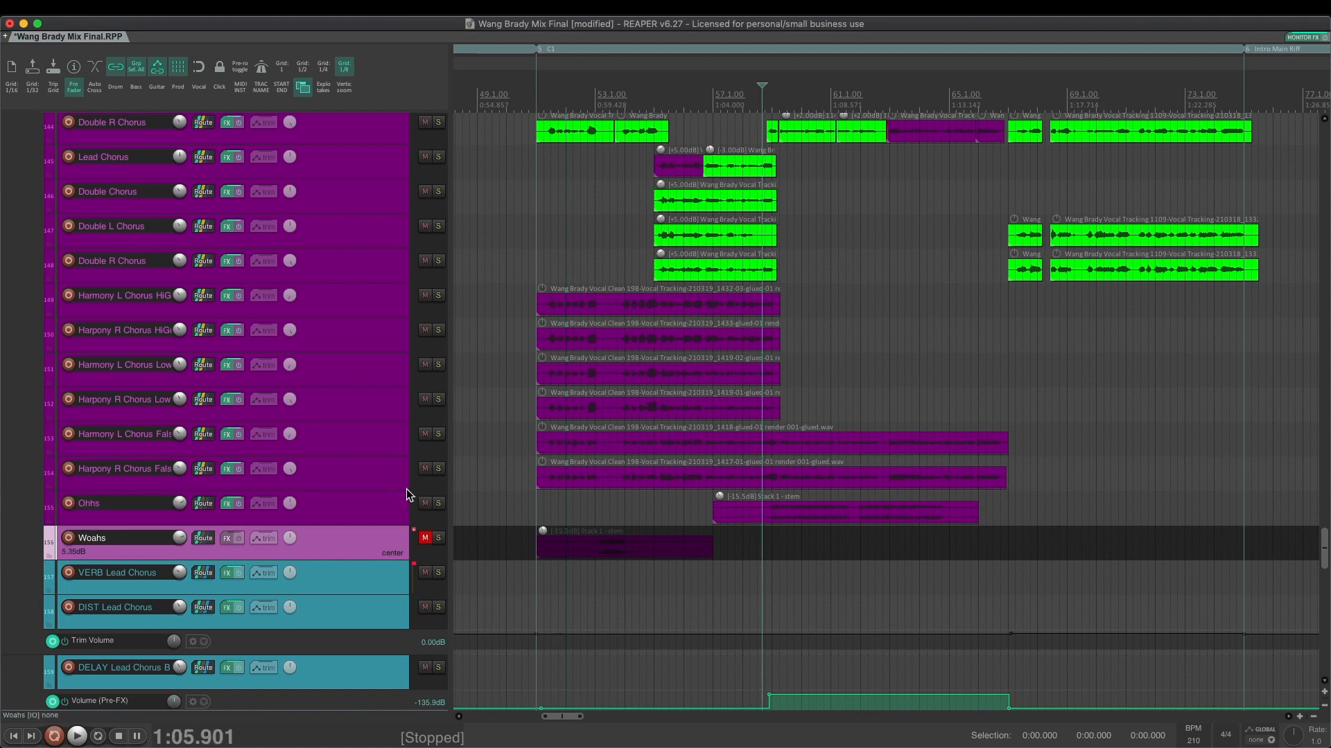
mouse_move(436, 502)
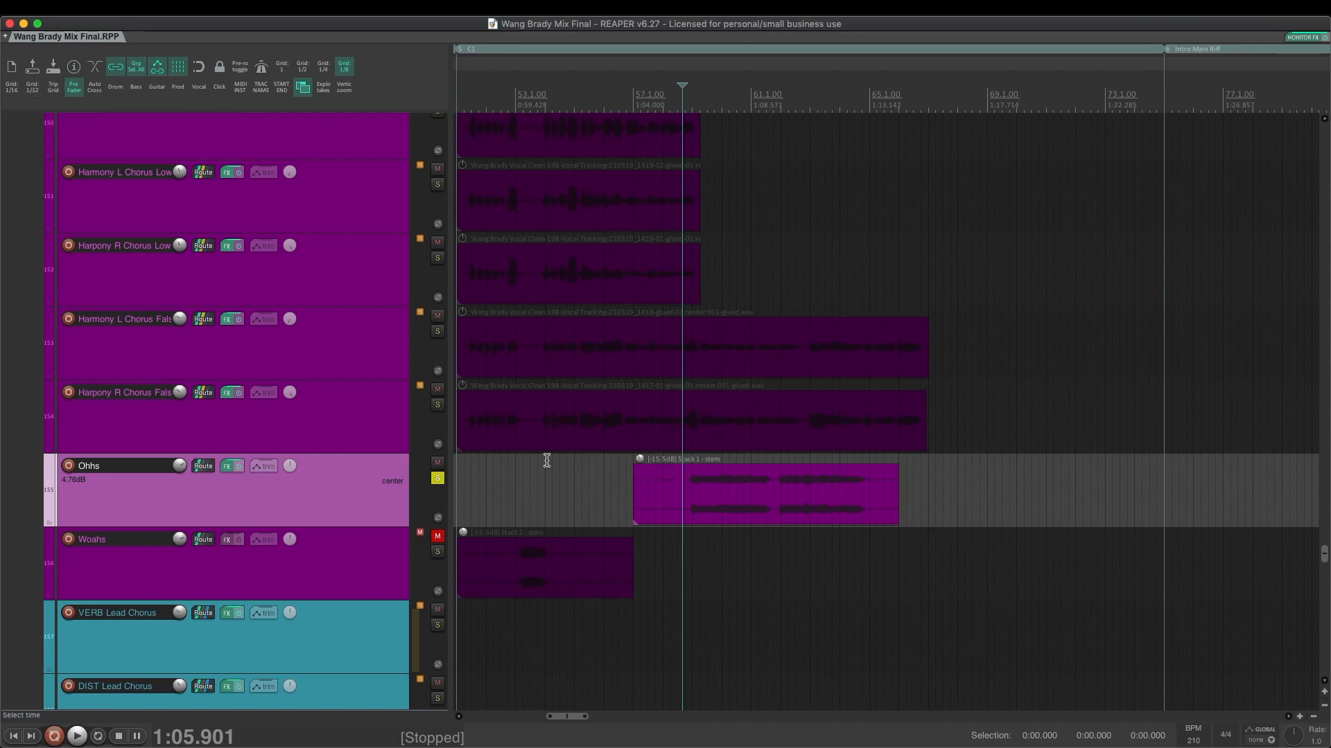
mouse_move(661, 460)
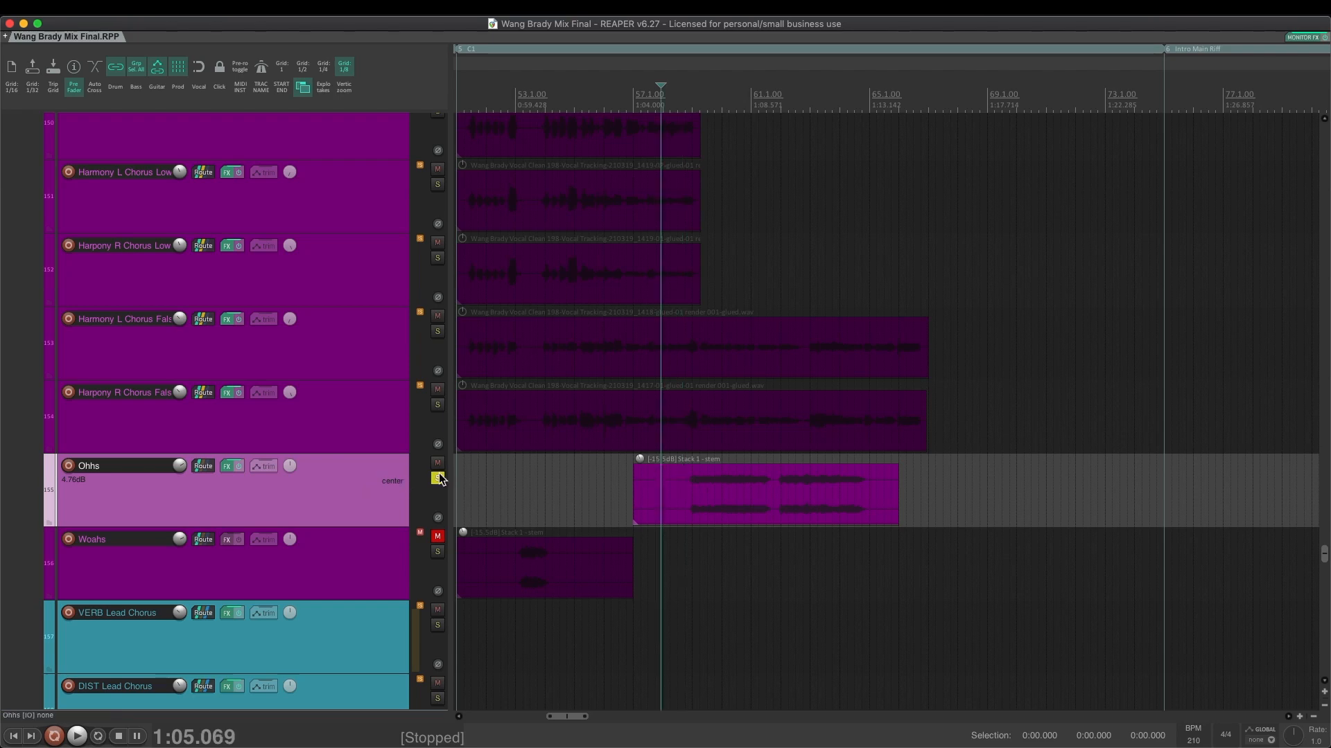
mouse_move(438, 478)
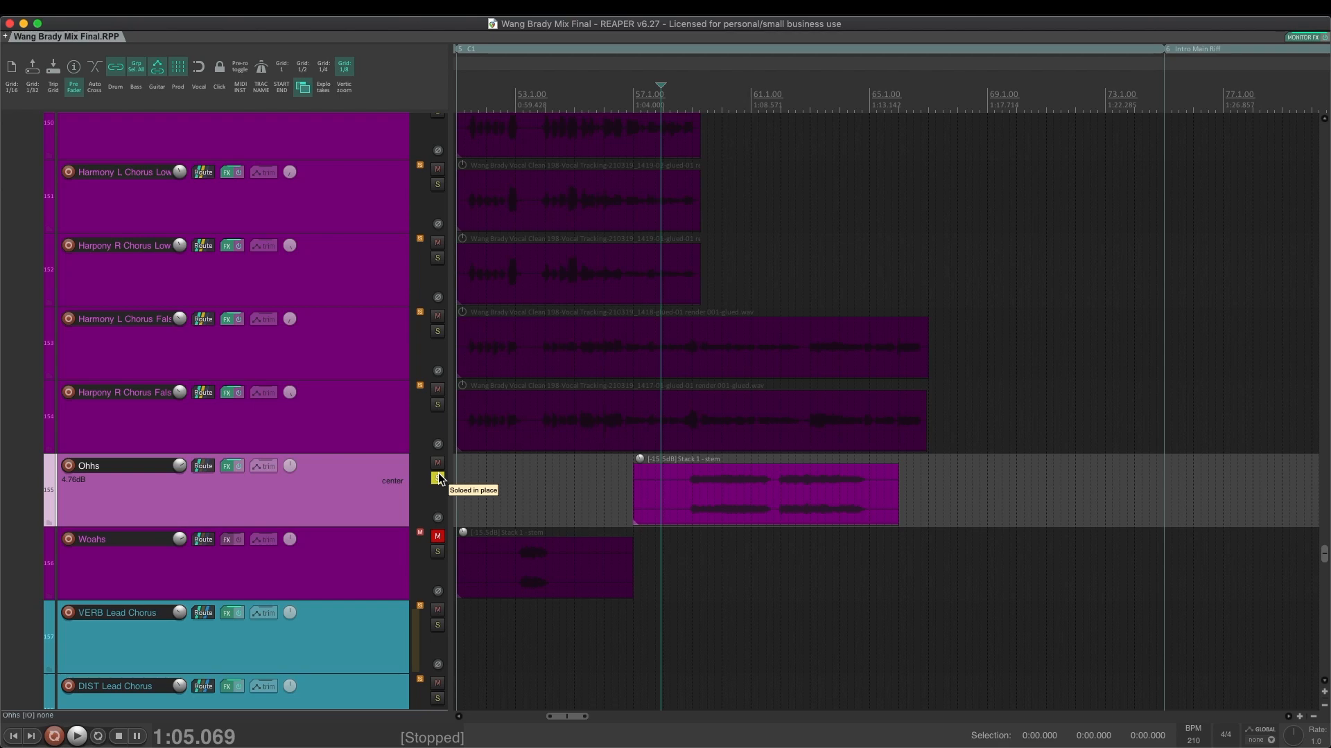
Take the Ohhs track out of solo so it plays with the Woahs
click(76, 736)
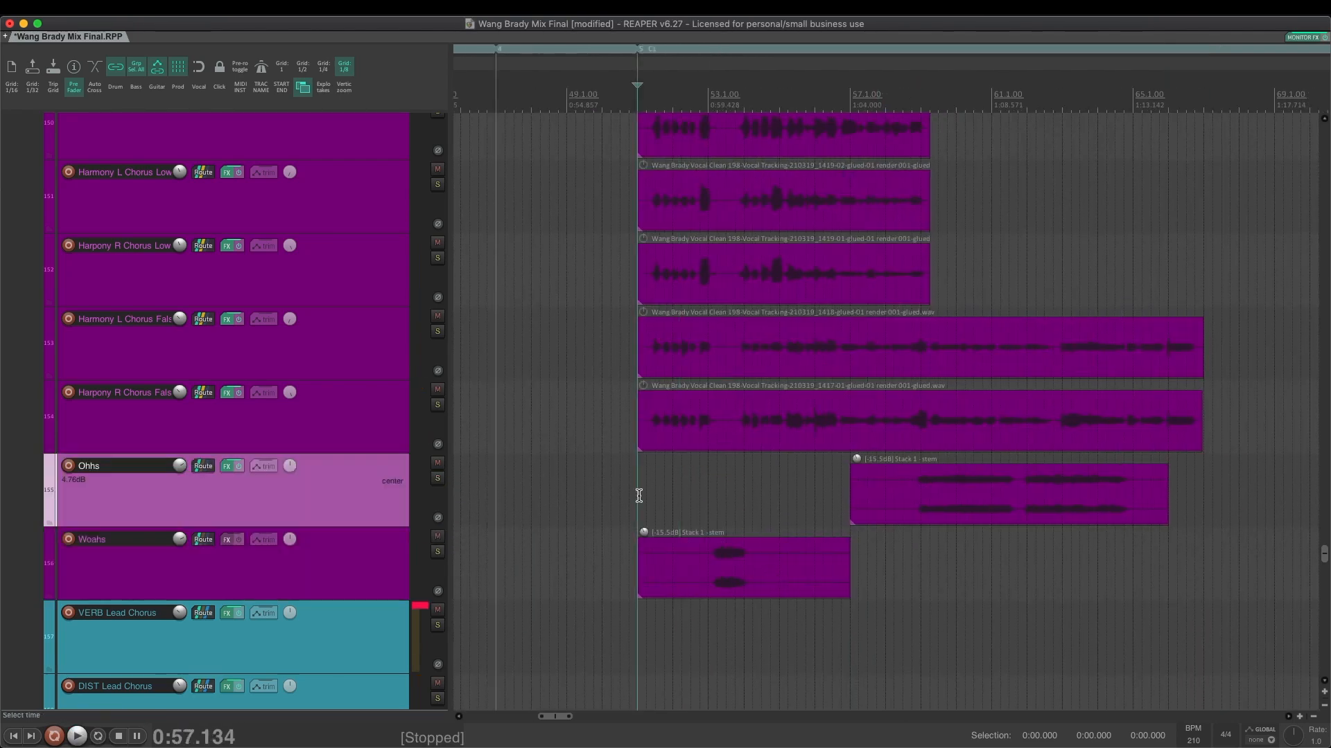
Solo the Woahs track to hear it alone
click(76, 736)
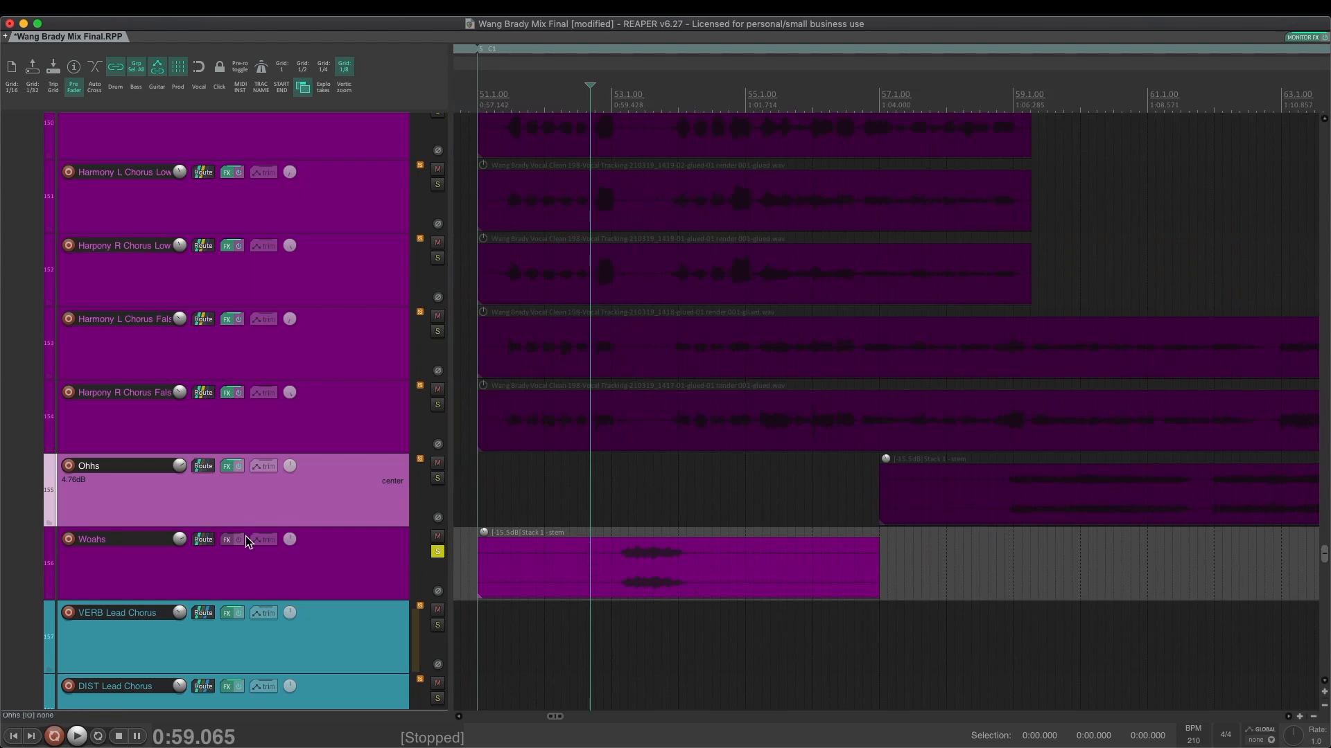
mouse_move(444, 567)
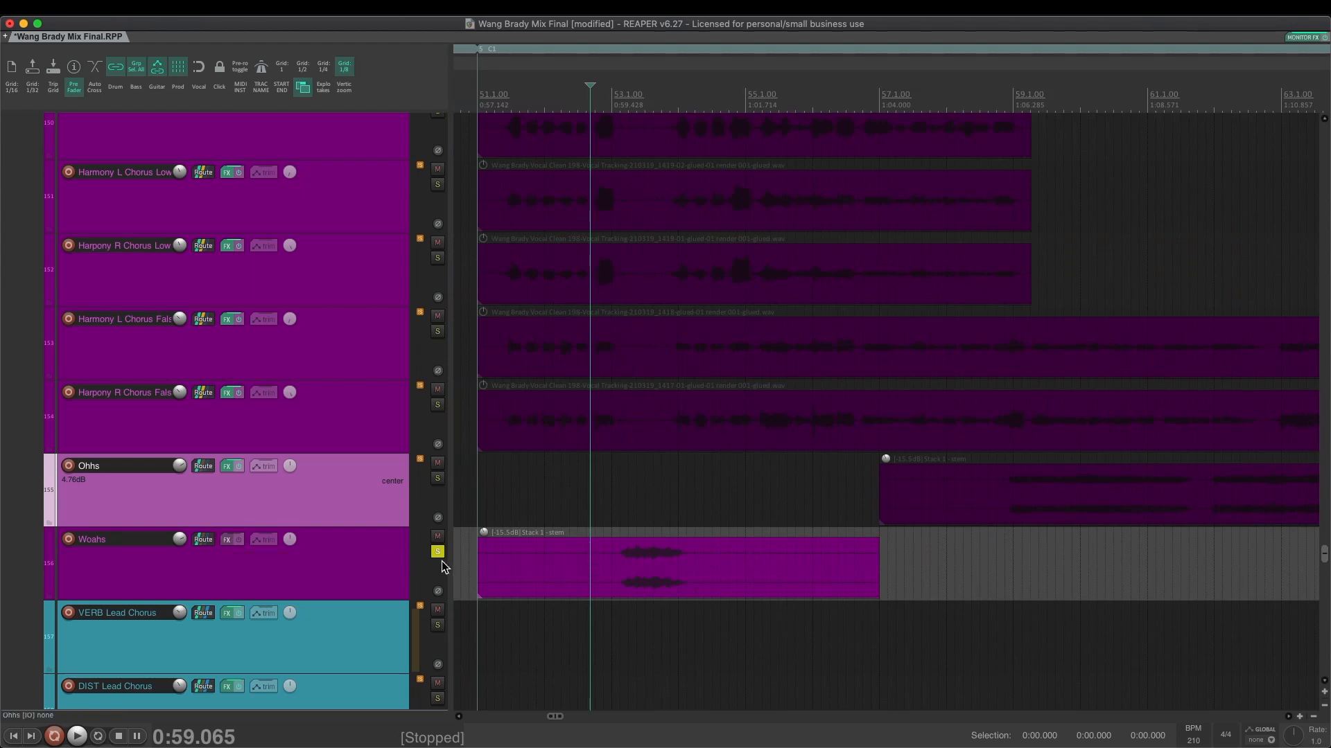